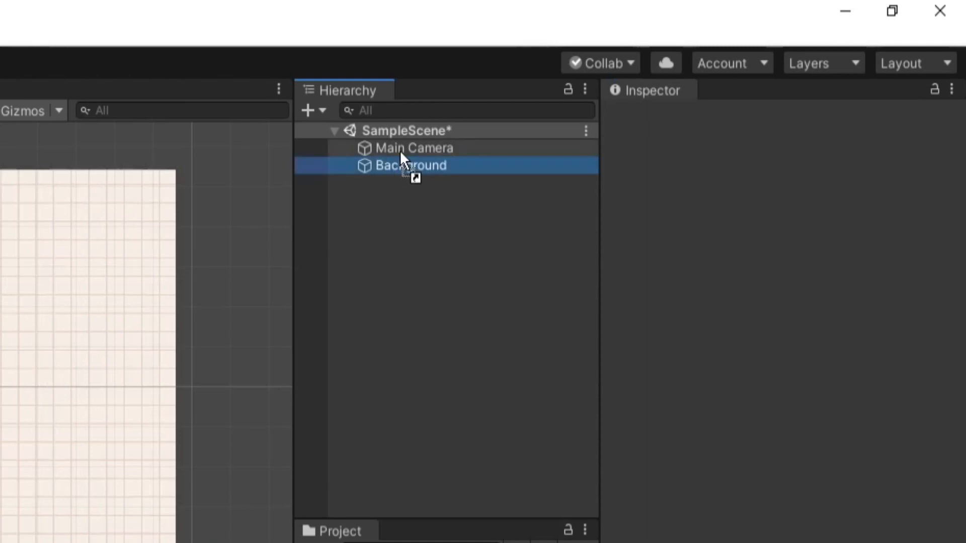
Drag Background onto Main Camera so it becomes the camera's child.
drag(410, 165, 414, 147)
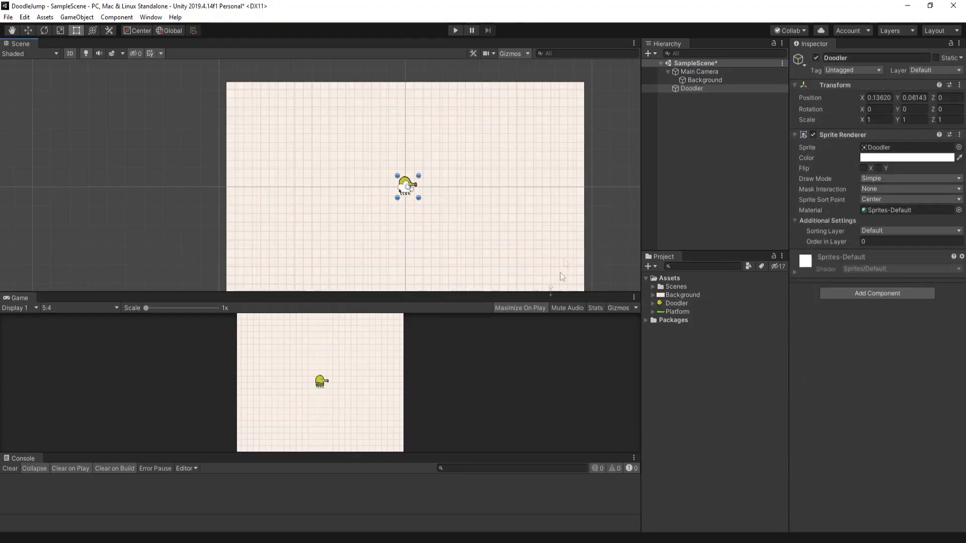
Add a Box Collider 2D component to the Doodler.
click(878, 294)
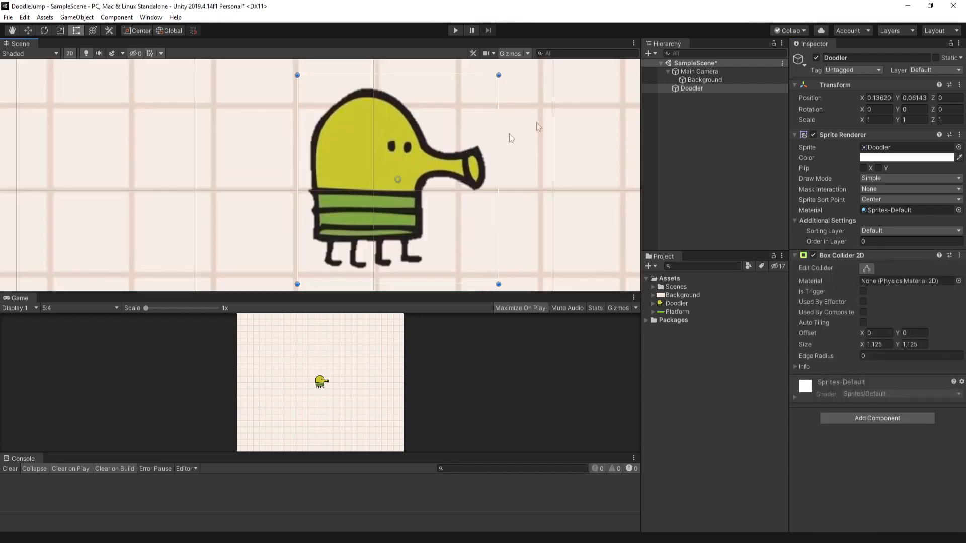
mouse_move(499, 240)
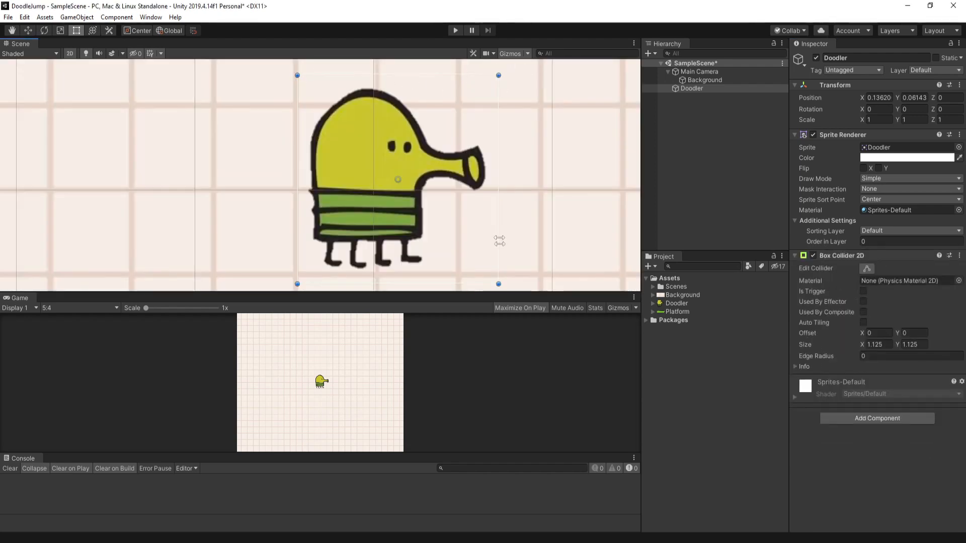
mouse_move(505, 77)
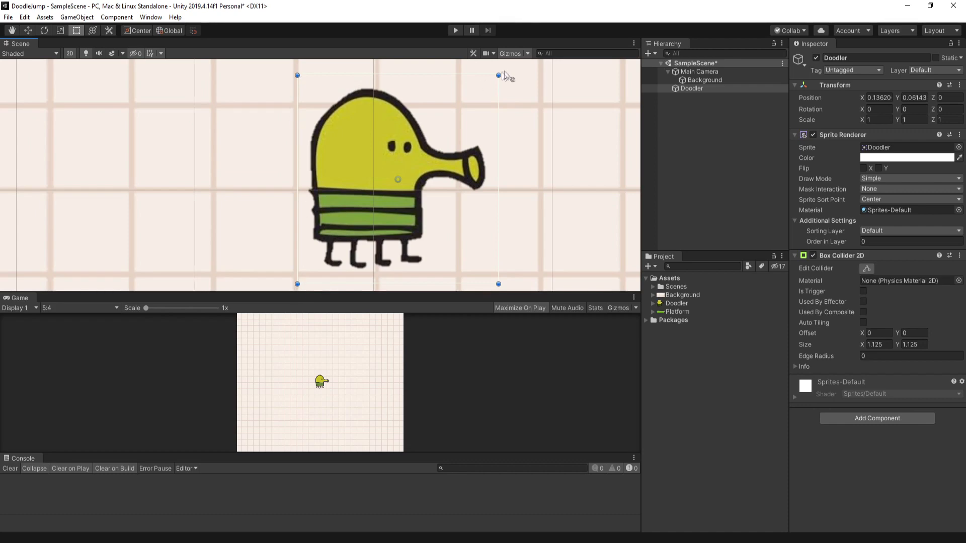
mouse_move(422, 242)
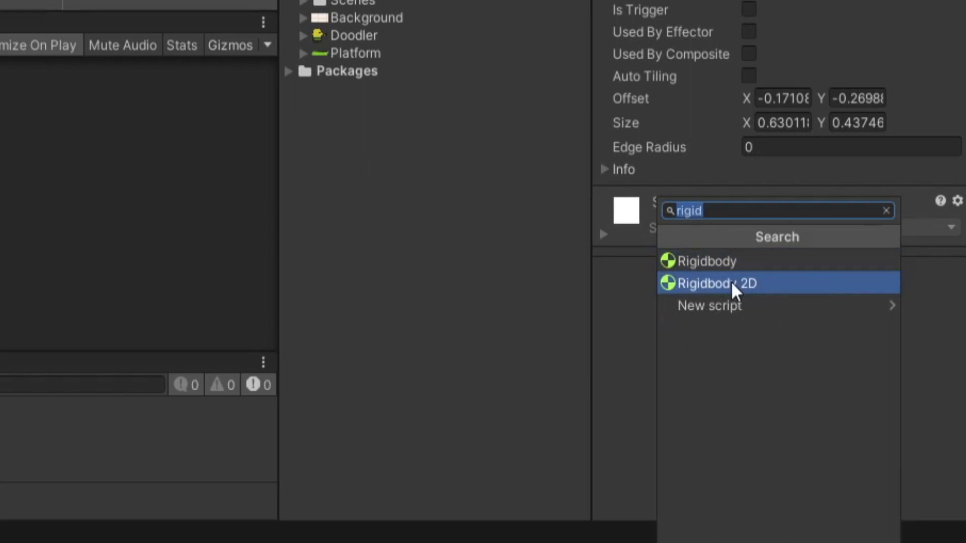
Add a Rigidbody 2D to the Doodler with Collision Detection set to Continuous.
click(717, 284)
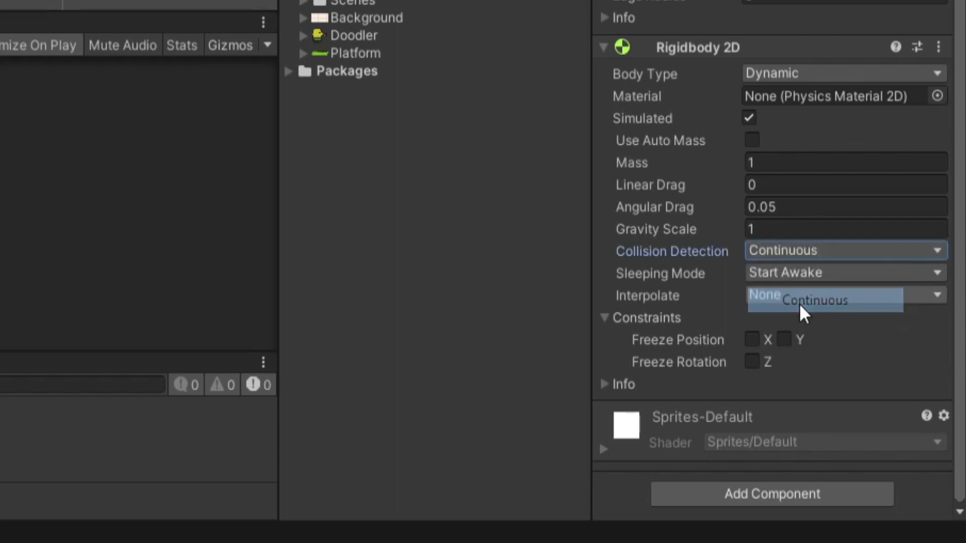
click(761, 296)
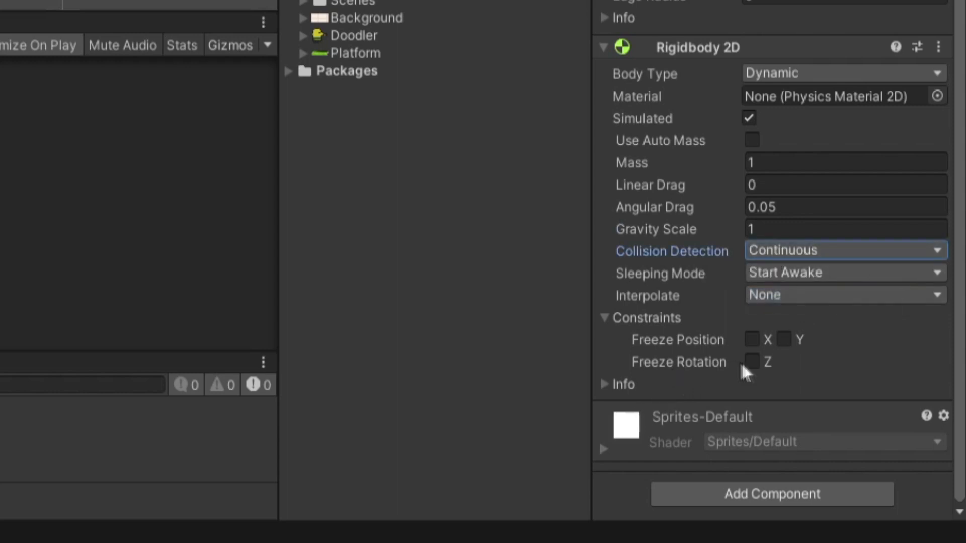
Create a Physics Material 2D asset named Bouncy and assign it to the Doodler's rigidbody.
right_click(662, 278)
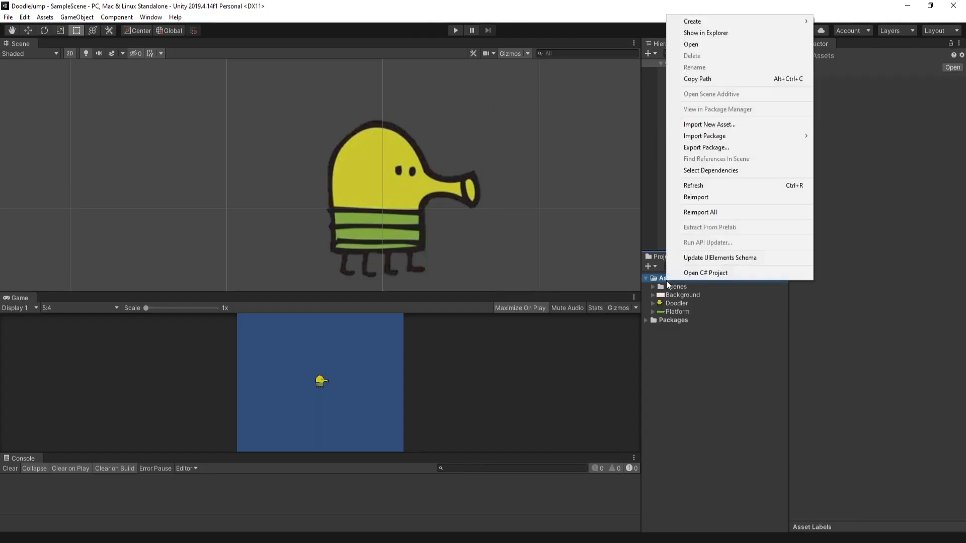
click(692, 21)
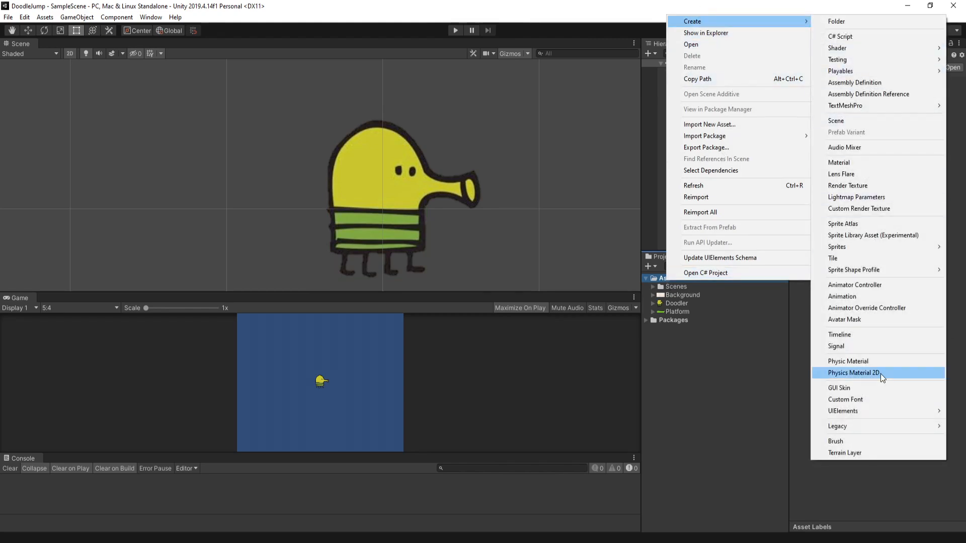
click(866, 372)
text(Bouncy)
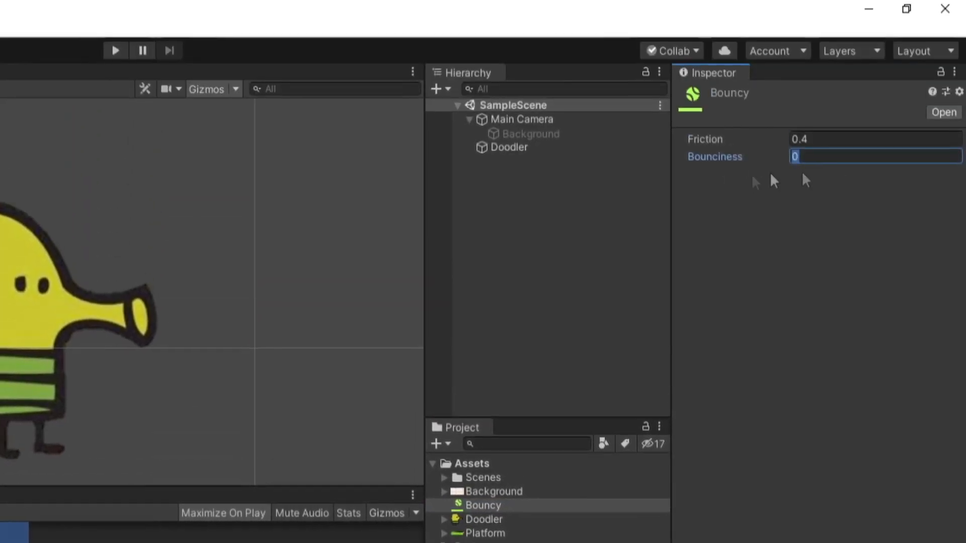
click(508, 147)
text(PlayerController)
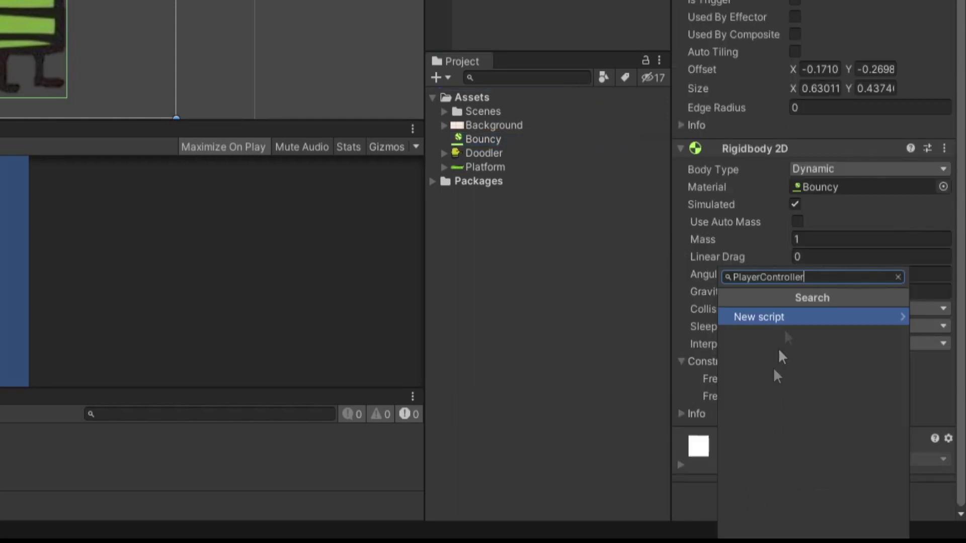
Create a new PlayerController script and attach it to the Doodler.
click(759, 317)
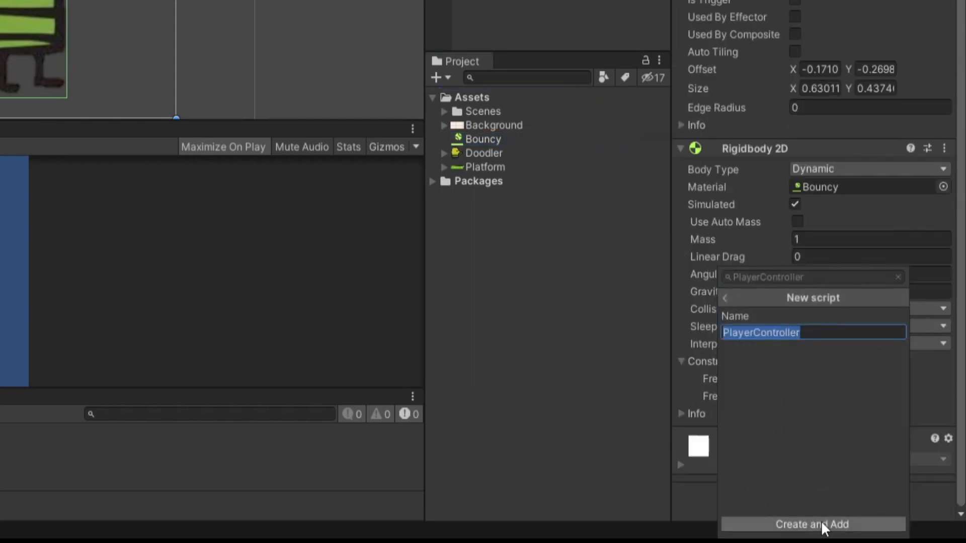
click(810, 523)
text(pl)
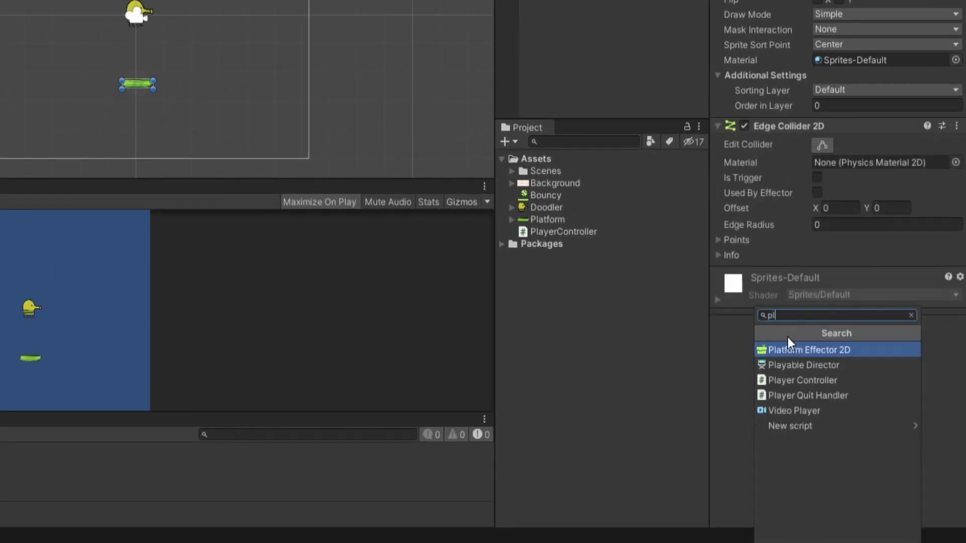
Add a Platform Effector 2D, raise the edge collider offset to 0.1 and mark it Used By Effector.
click(809, 350)
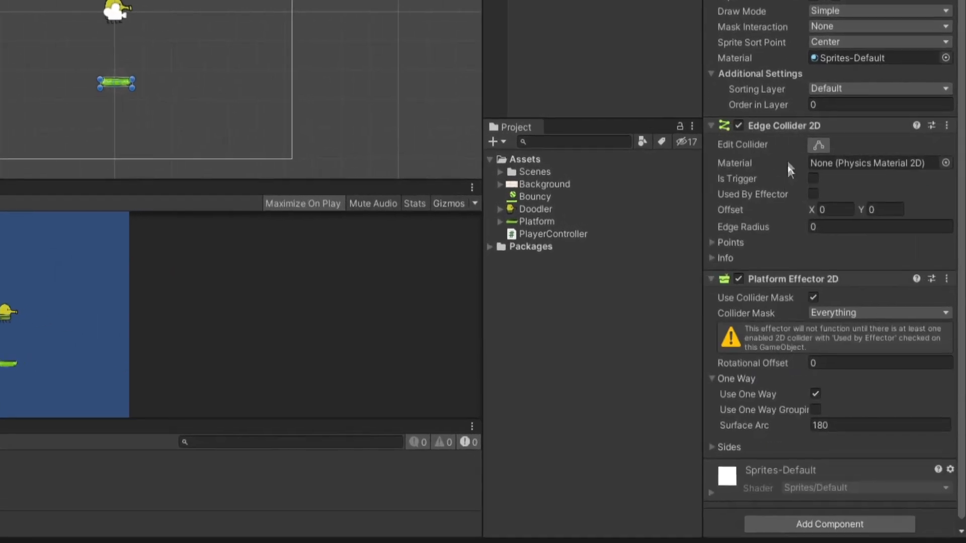
text(0.1)
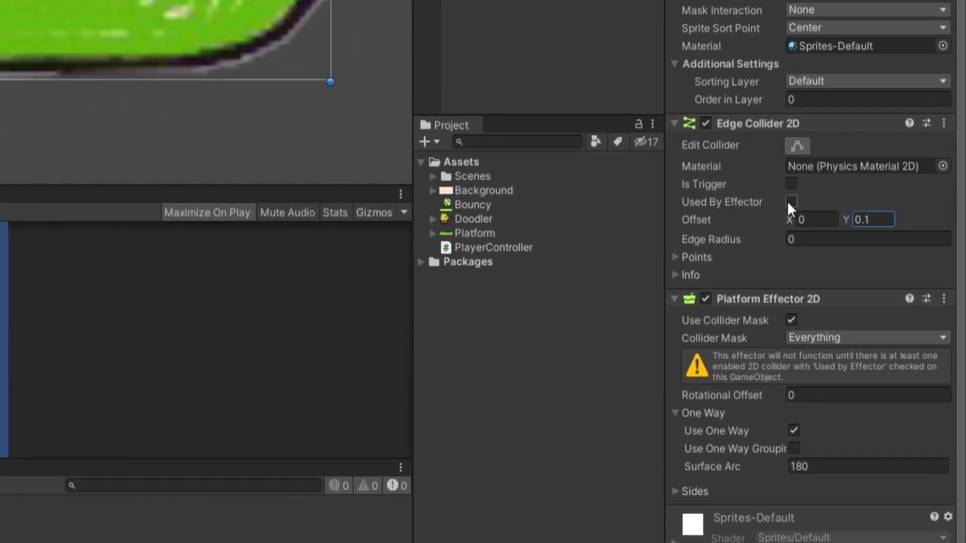
click(791, 201)
text(Pla)
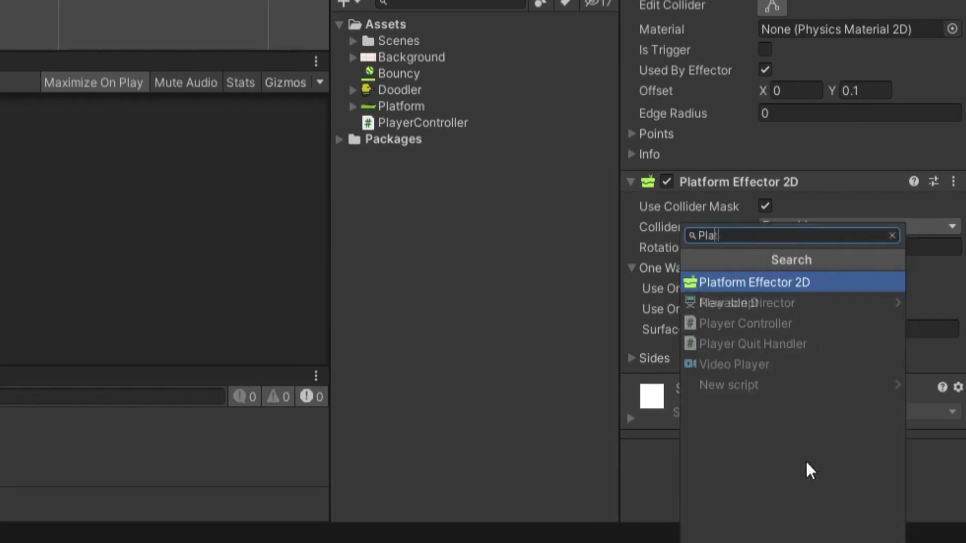
Create and attach a Platform script to the platform and a CameraFollow script to the camera.
click(729, 385)
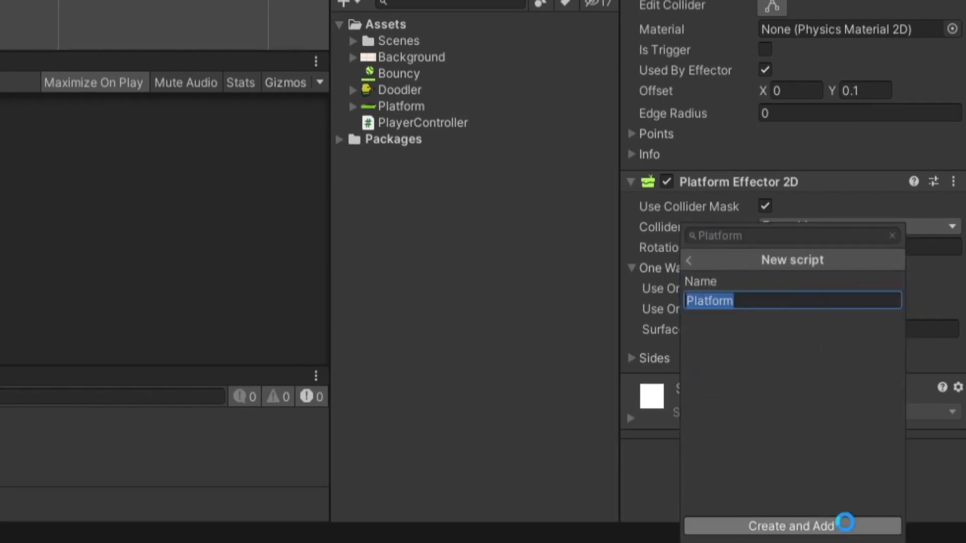
click(791, 525)
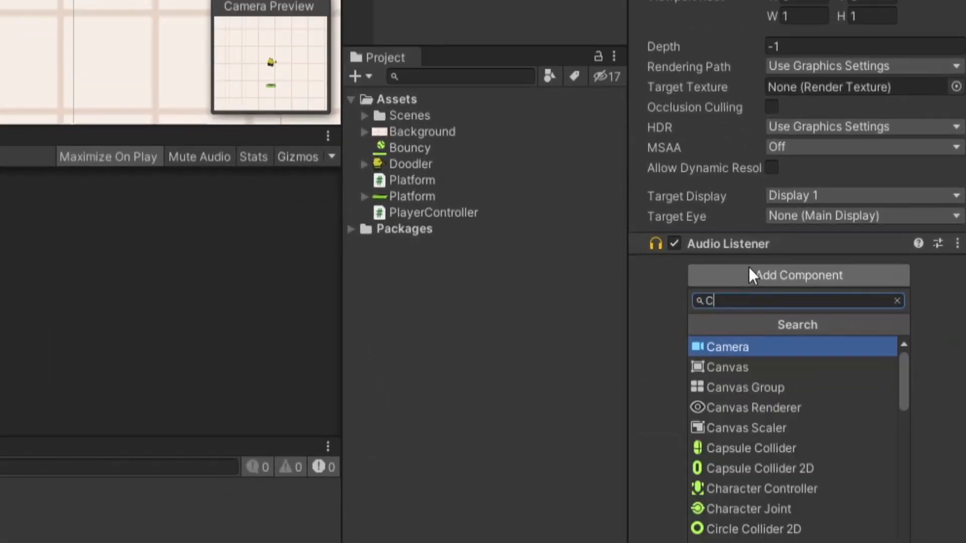
text(ameraFollow)
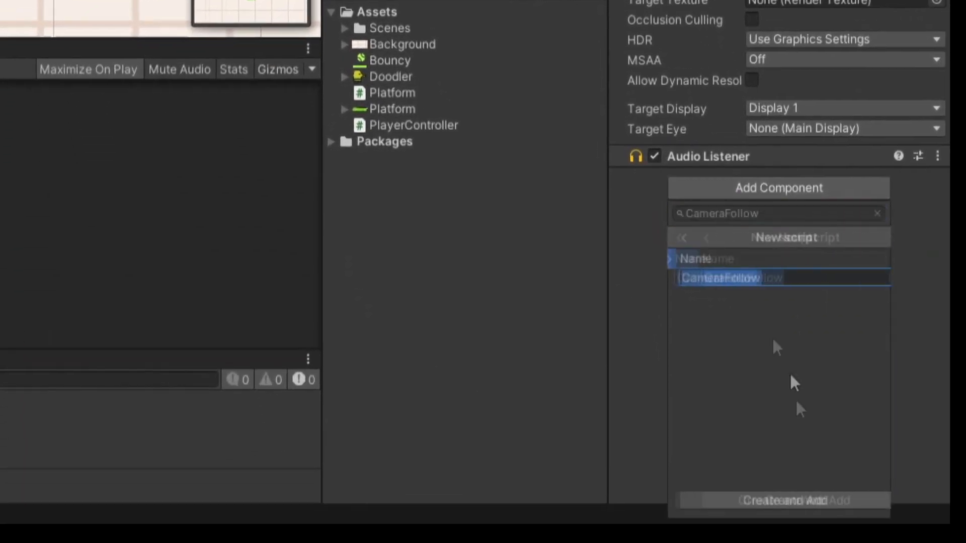
click(785, 501)
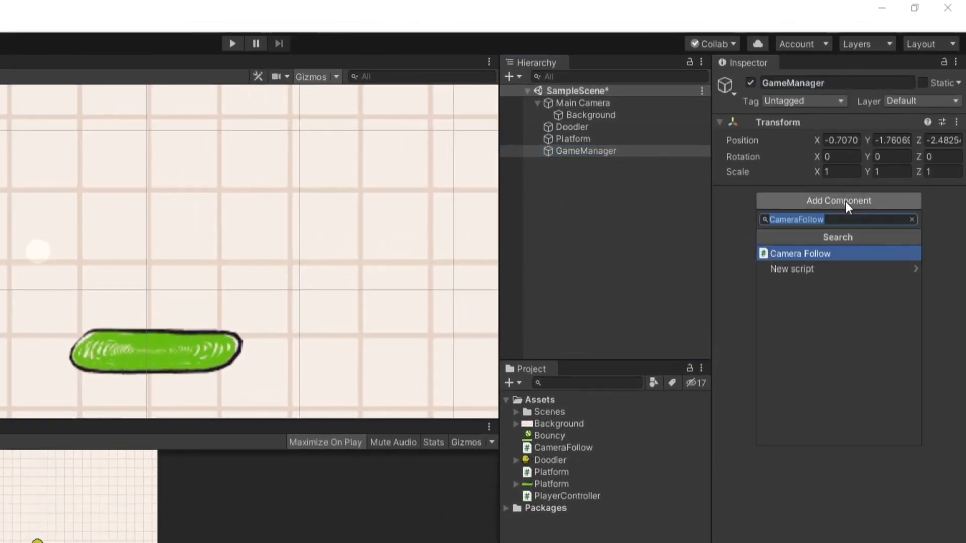
Create a GameManager script for the manager object and open PlayerController for editing.
text(Game)
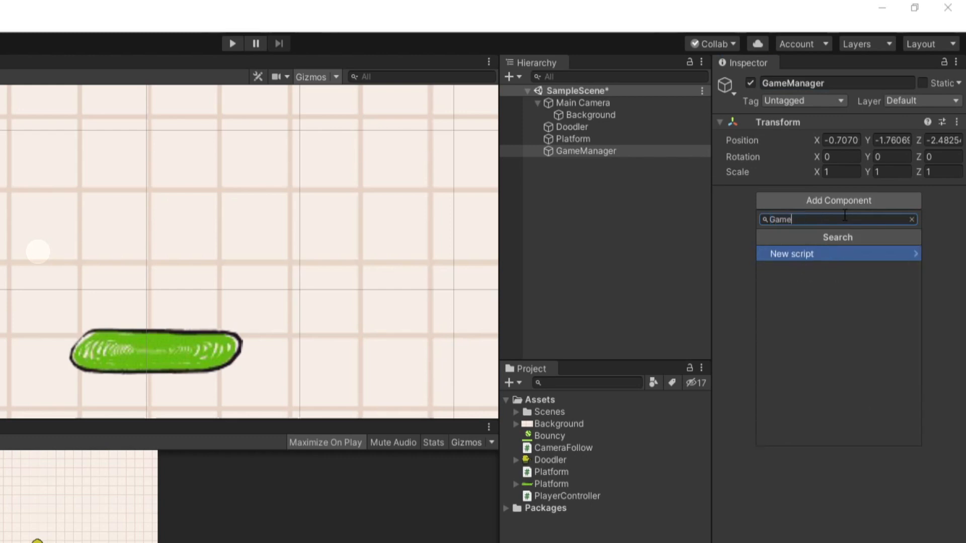
click(573, 139)
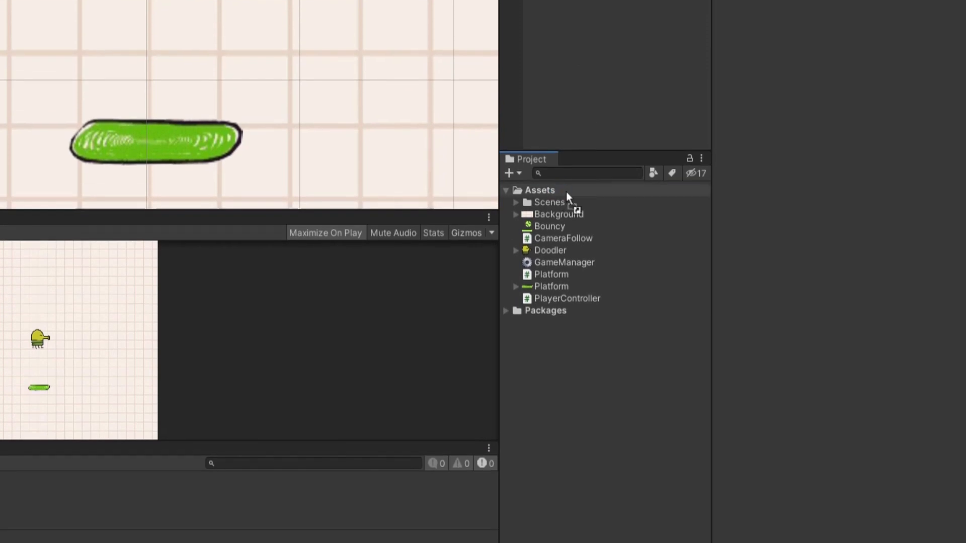
click(567, 310)
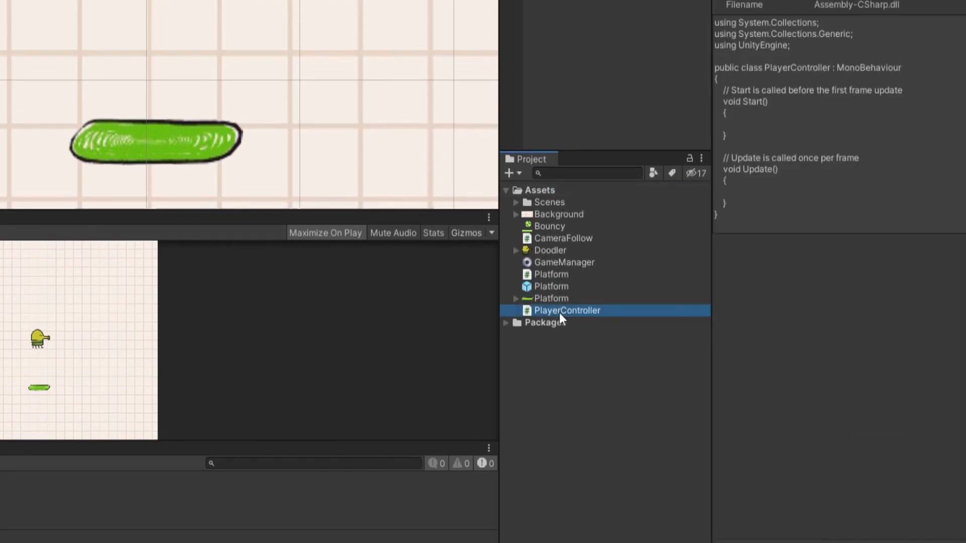
mouse_move(582, 252)
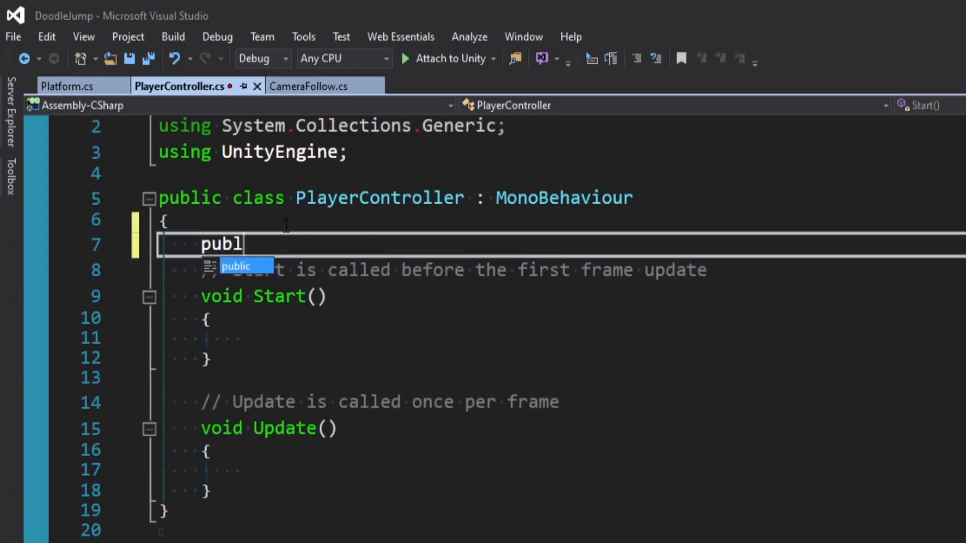
Declare public float moveSpeed = 10f, public Rigidbody2D rb and private float moveX.
text(ic float)
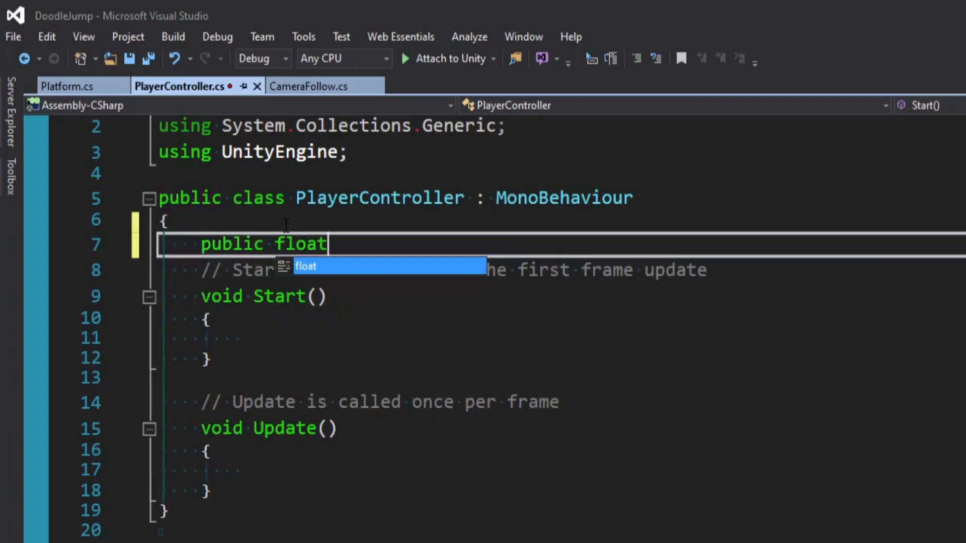
text(moveSpeed = 10f;)
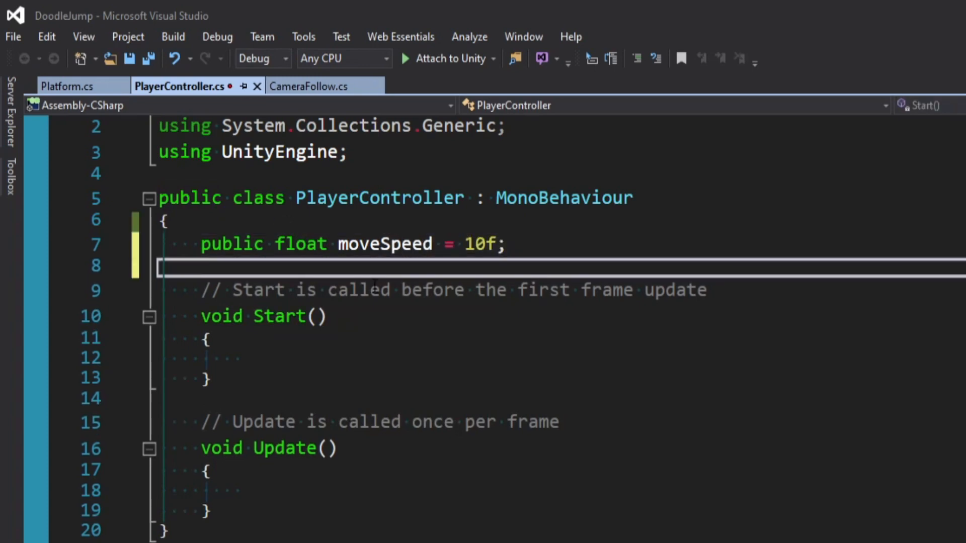
text(public Rigidbody2D)
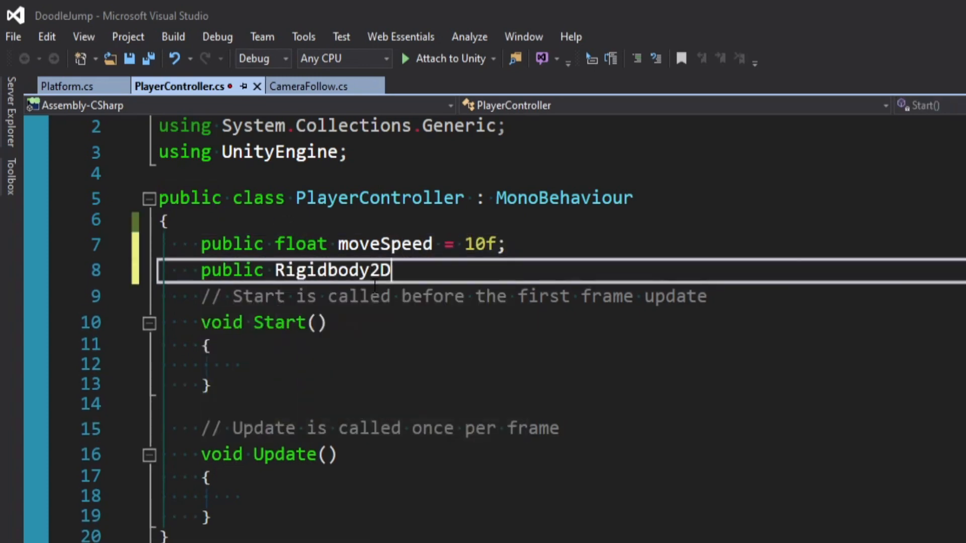
text(rb;)
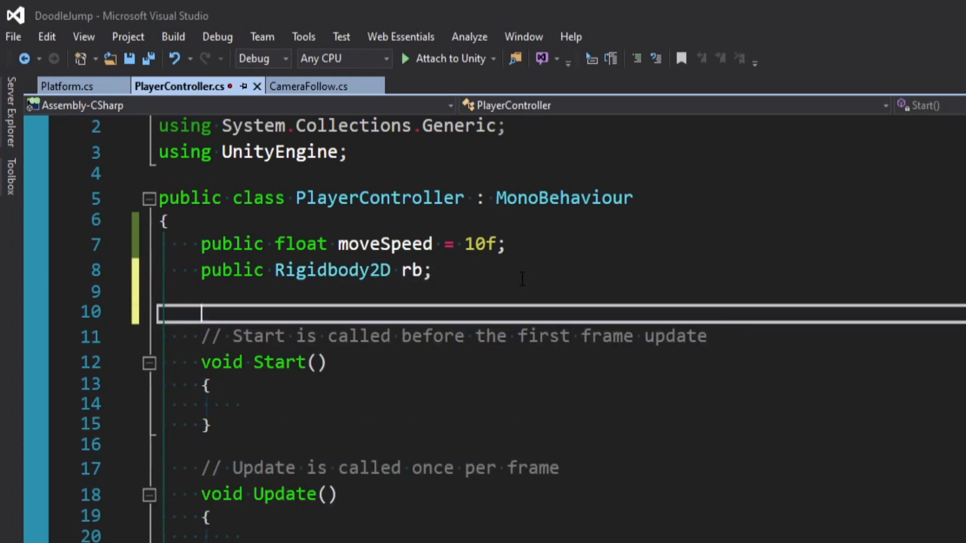
text(p)
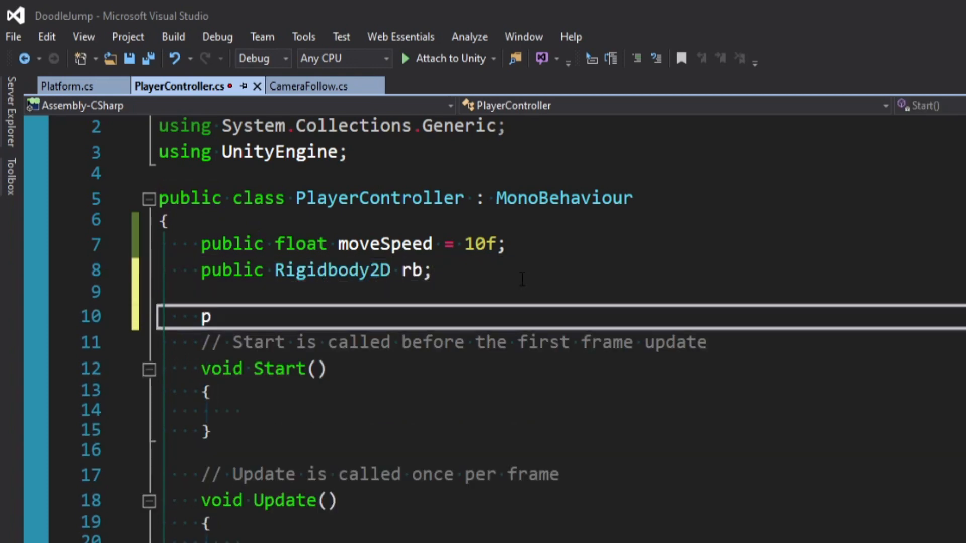
text(rivate float moveX;)
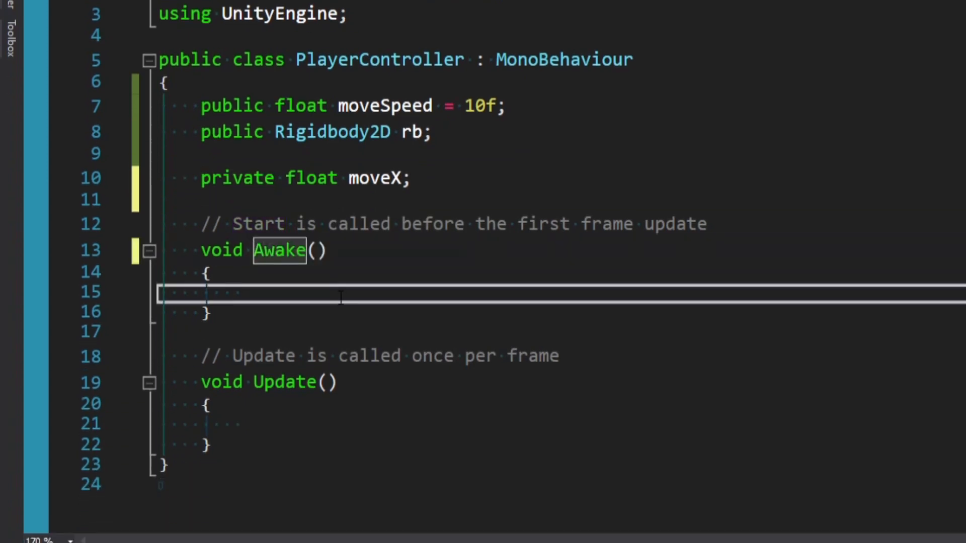
Cache the Rigidbody2D with GetComponent and set moveX to the Horizontal axis times moveSpeed.
text(rb =)
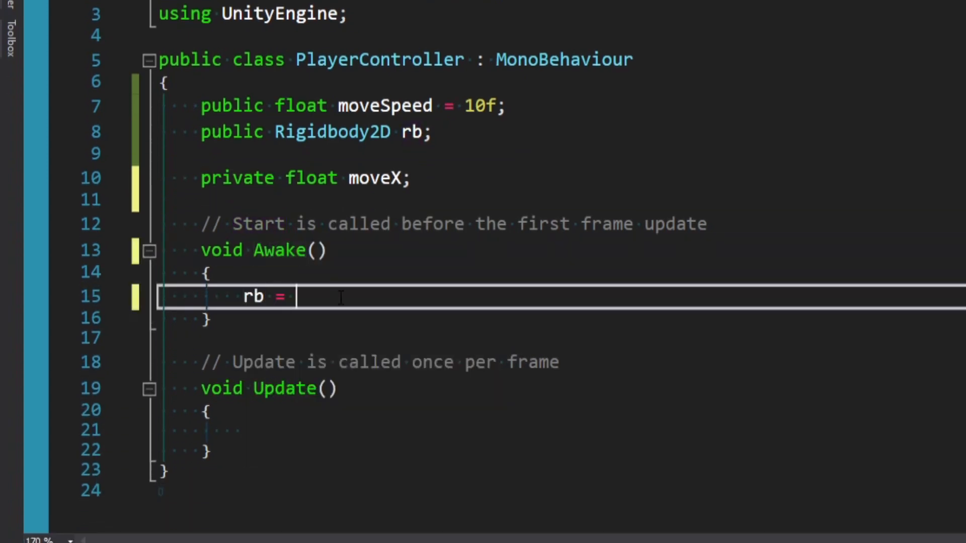
text(GetComponent<Rigidbody2D>();)
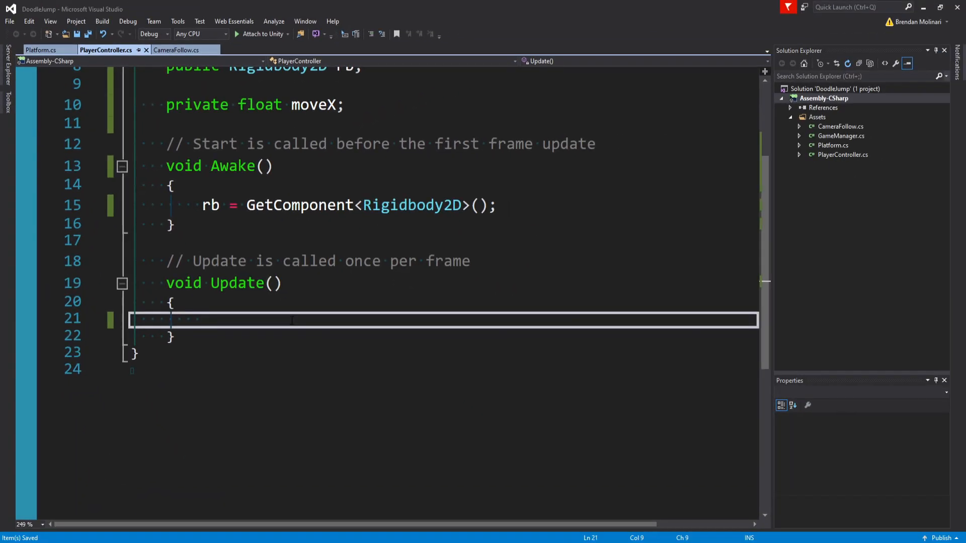
text(moveX = Input.GetAxis(")
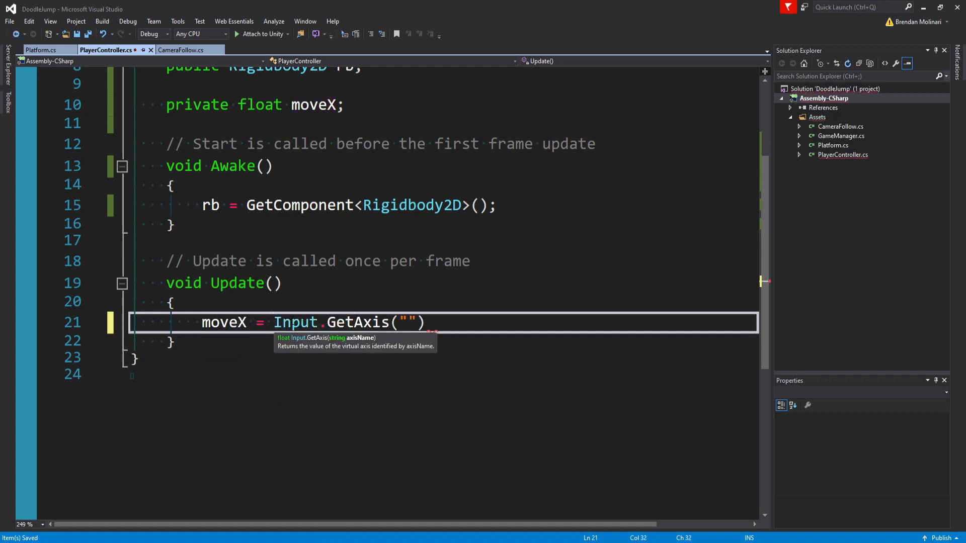
text(Horizontal)
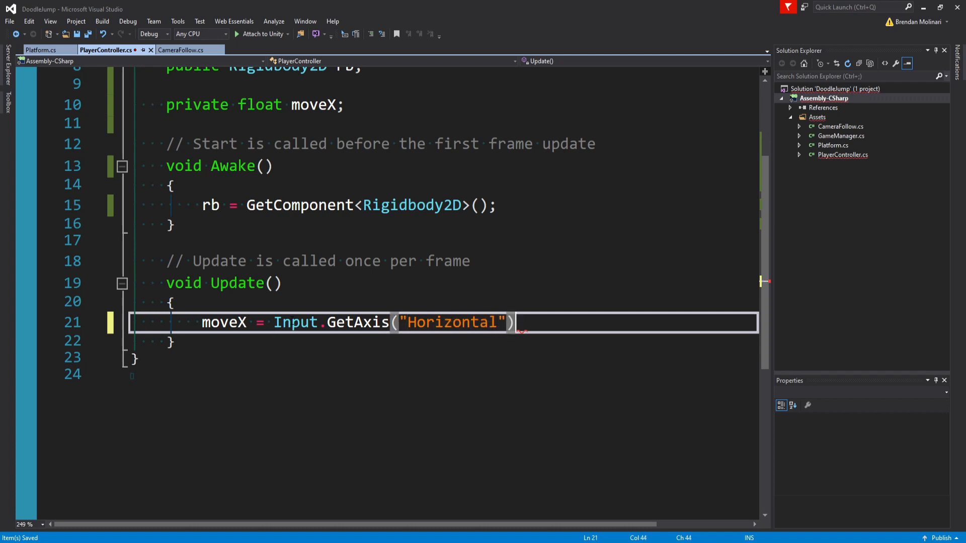
text(* moveSpeed;)
click(444, 374)
text(private void FixedUpdate()
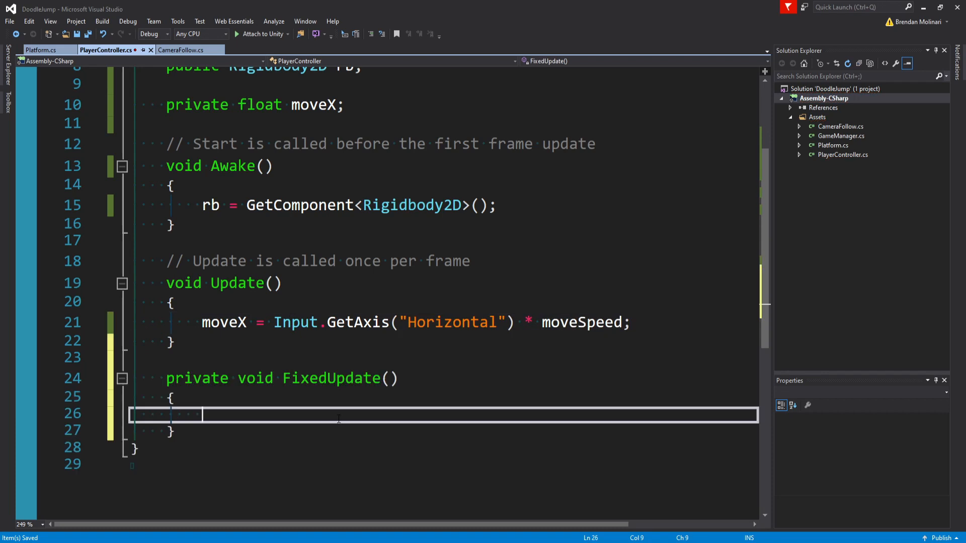
In FixedUpdate, copy rb.velocity into a Vector2 and begin setting velocity.x.
text(Vector2 ve)
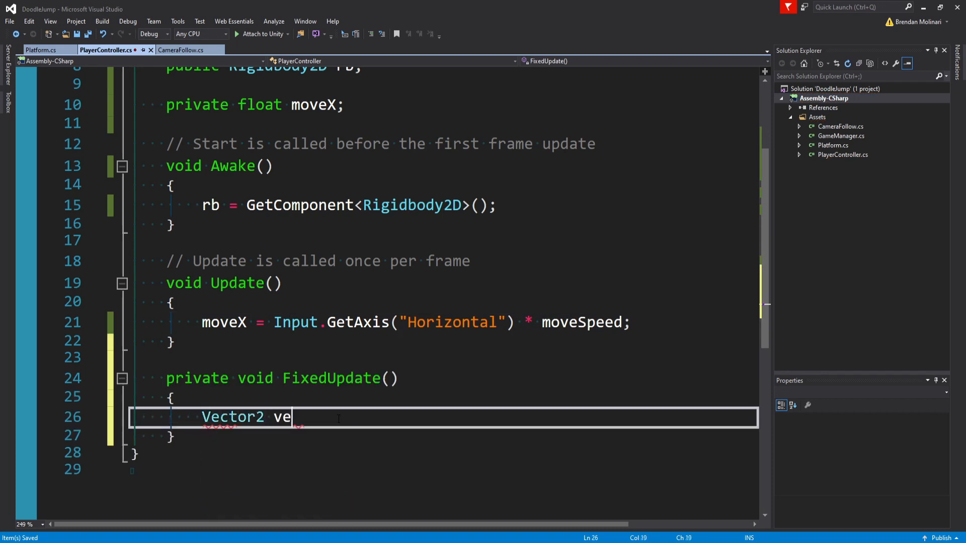
text(locity = rb.velocity;)
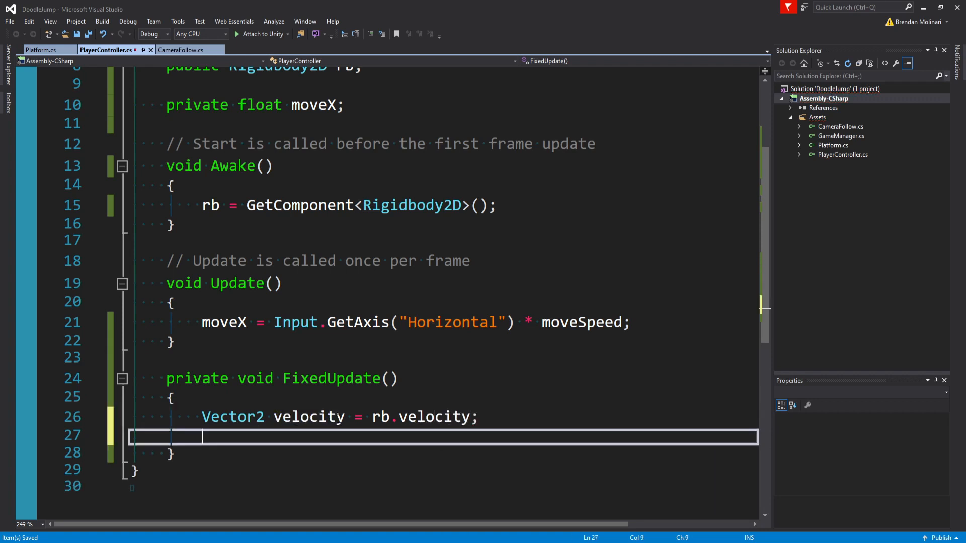
text(velocity.x)
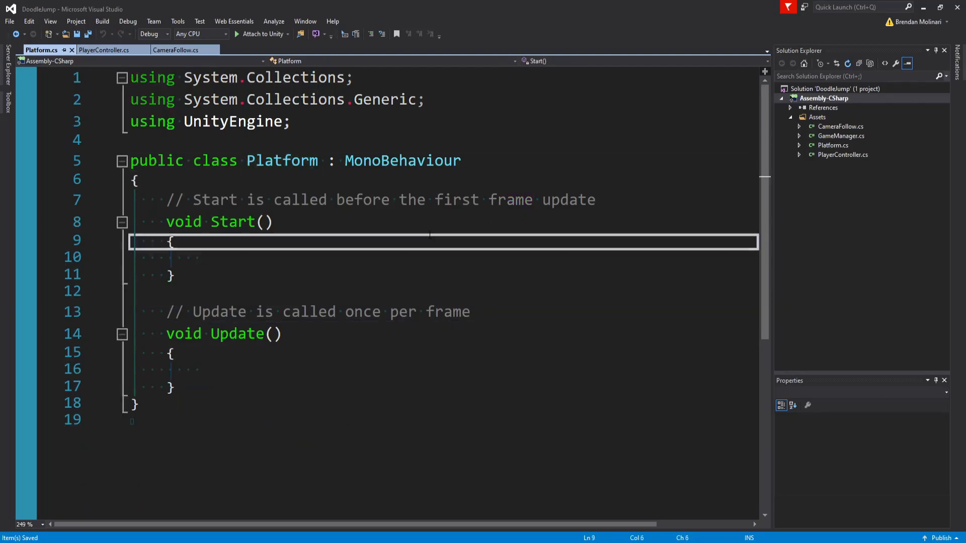
Add a public float jumpForce = 10 and an OnCollisionEnter2D handler to Platform.
key(Enter)
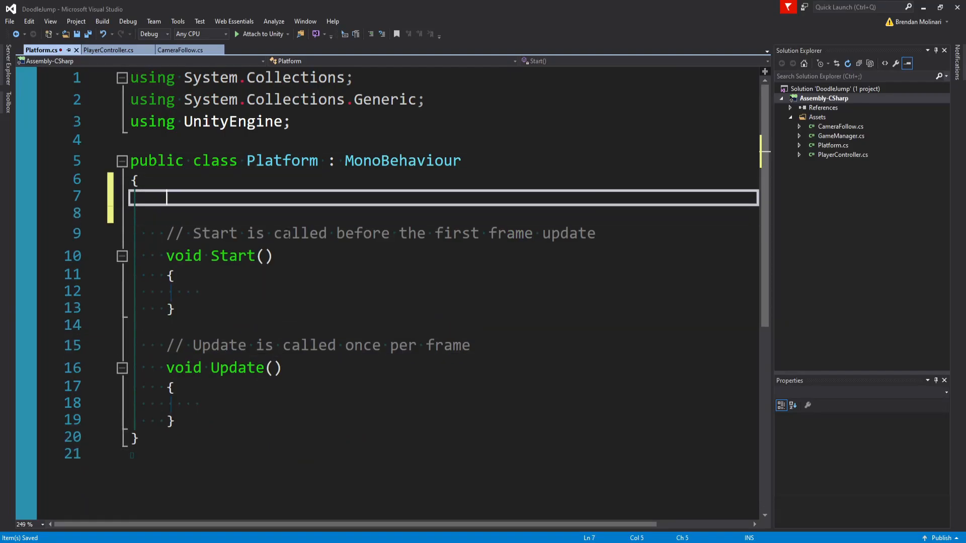
text(public fl)
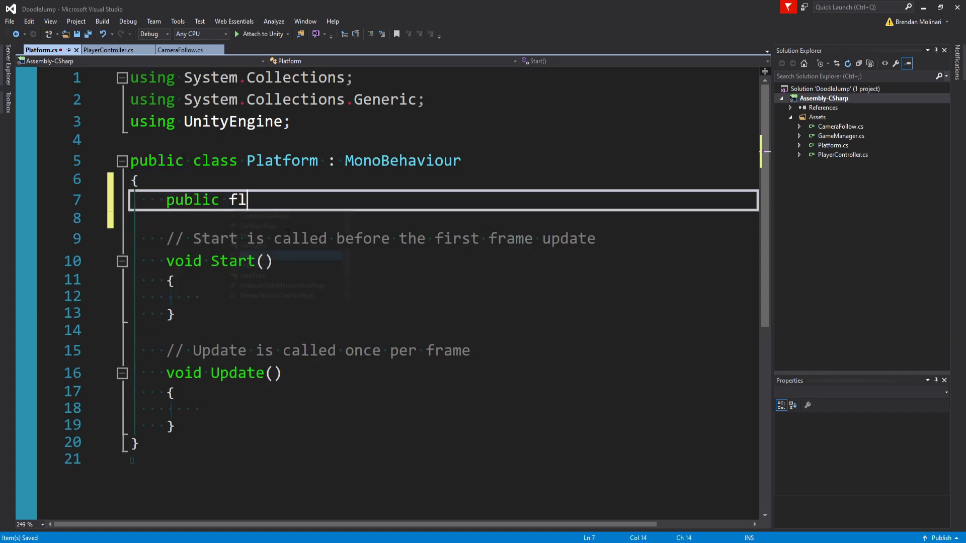
text(oat jumpForce = 10f;)
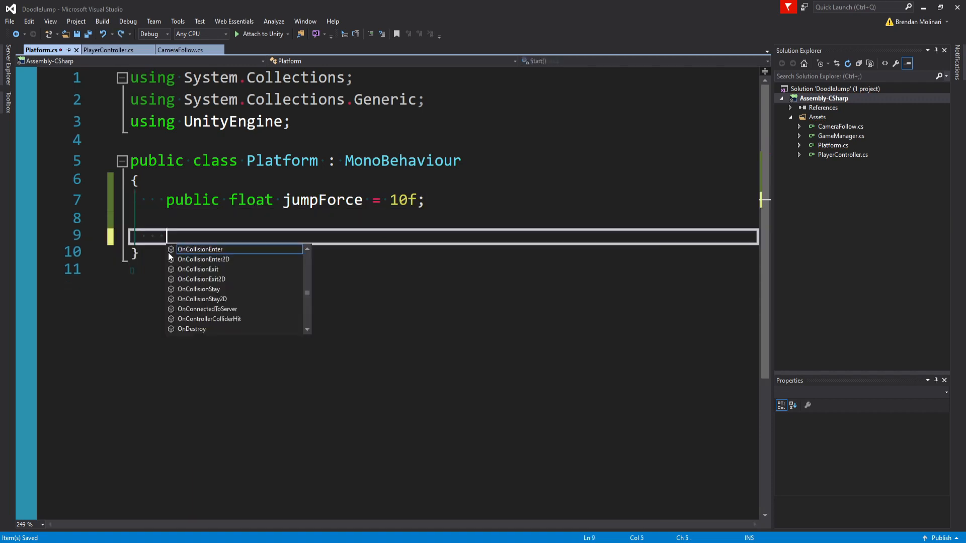
text(void oncol)
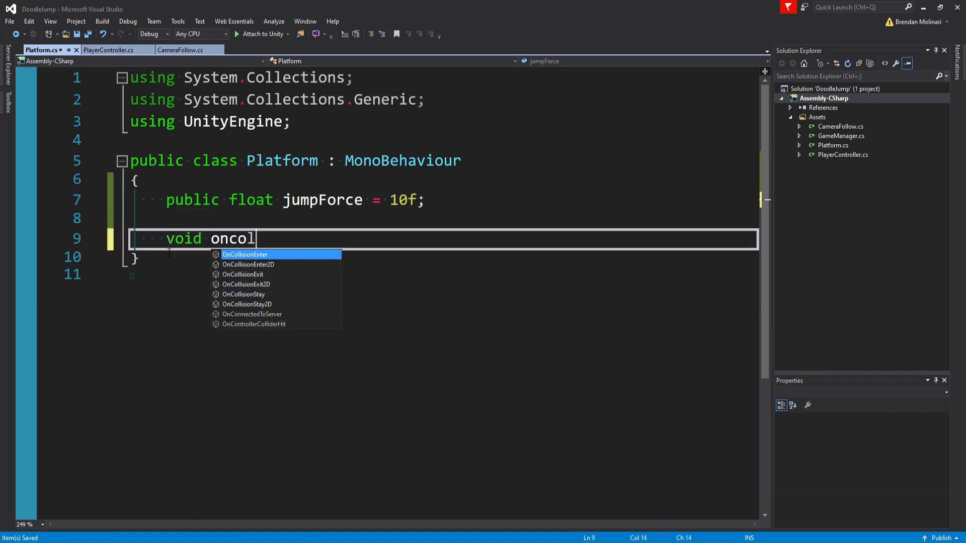
click(248, 264)
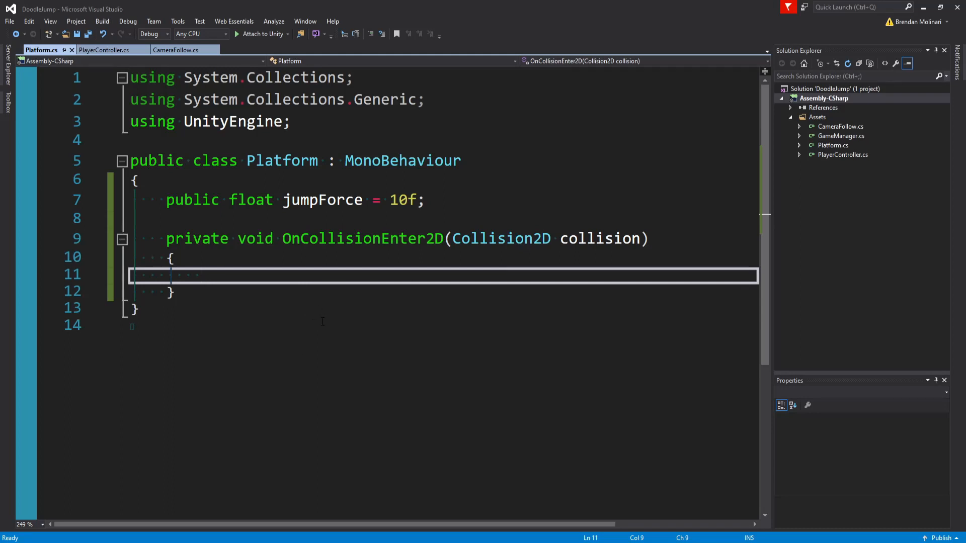
When the collision comes from above (<= 0f), fetch the colliding object's Rigidbody2D.
text(if (collision.relativeVelocity.y)
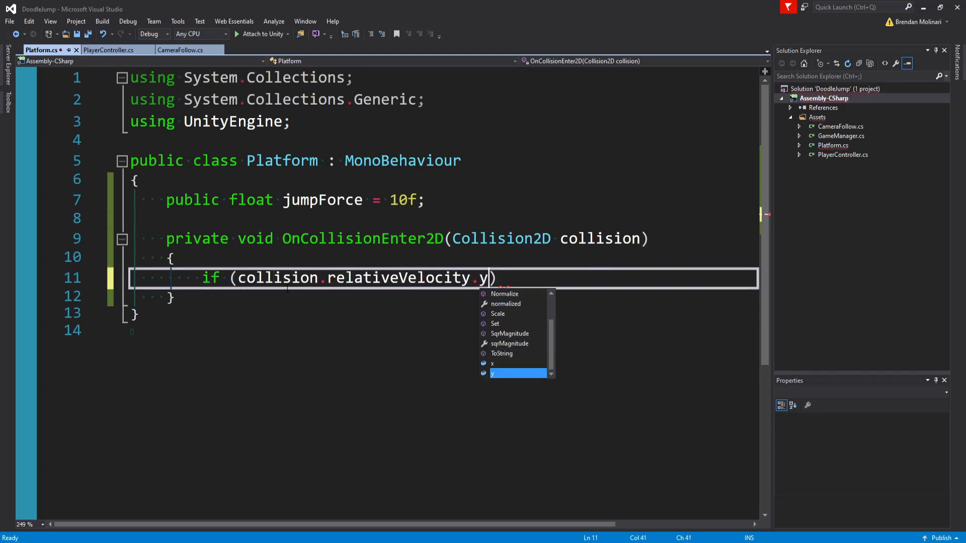
text(<= 0f)
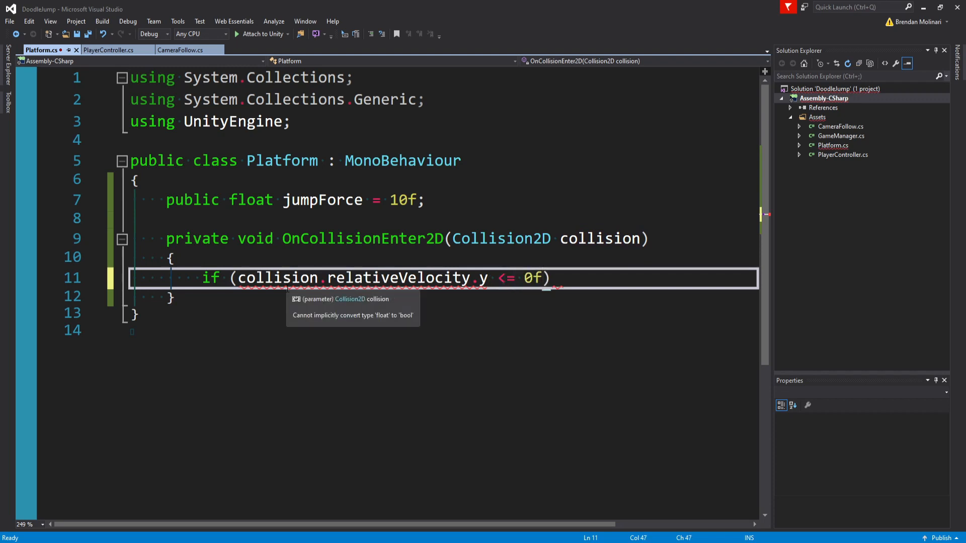
text(Rigidbody2D rb =)
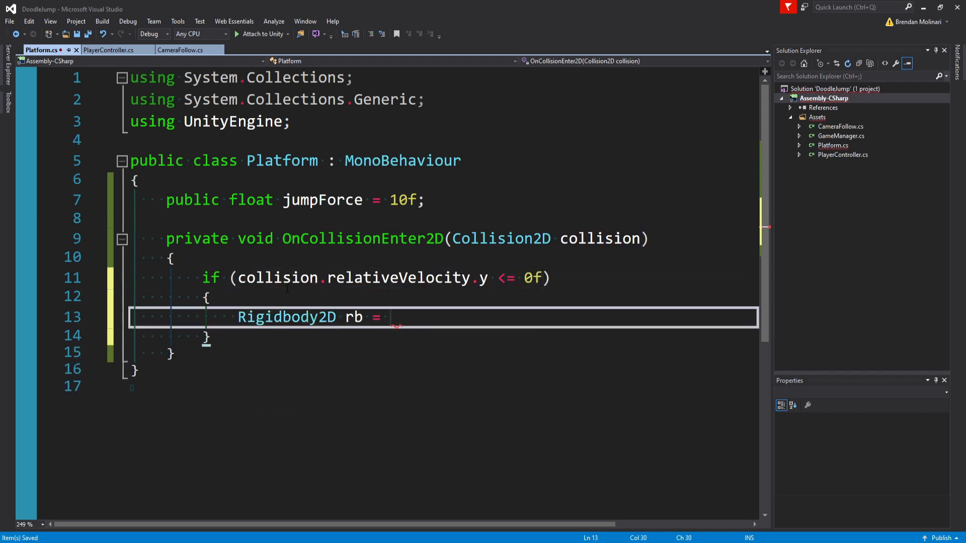
text(collision.gameObject.Ge)
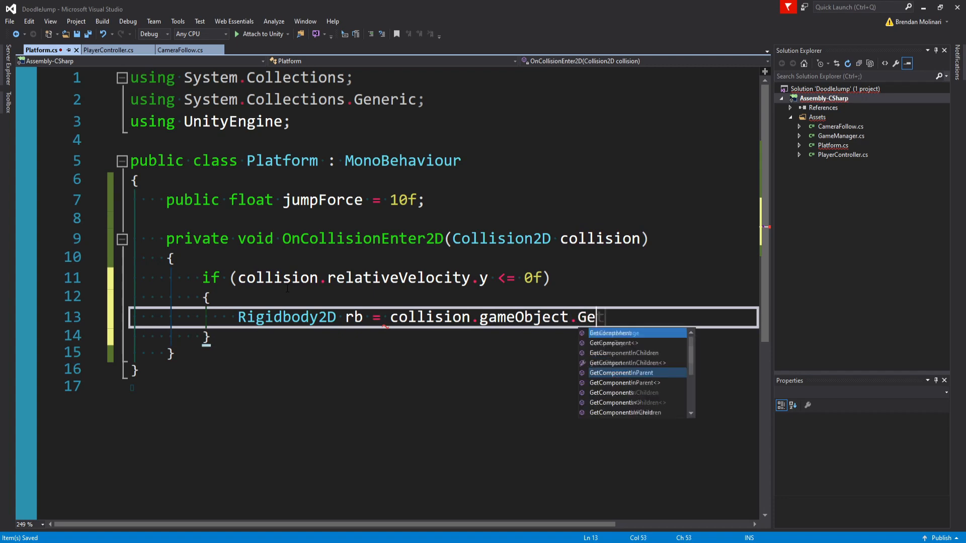
text(Component<Rigidbody2D>)
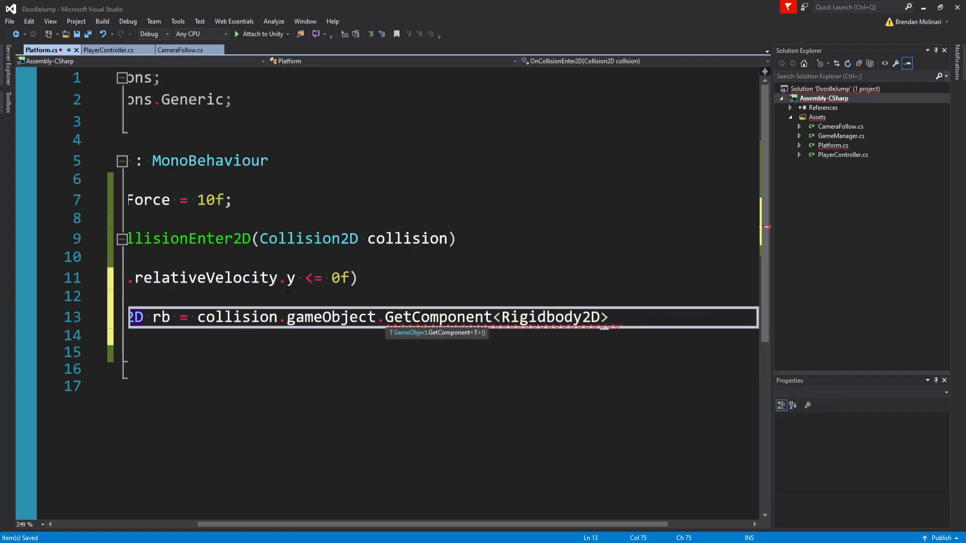
If rb is not null, set velocity.y to jumpForce and assign it back to rb.velocity.
text(if (rb != null;l)
text(ve)
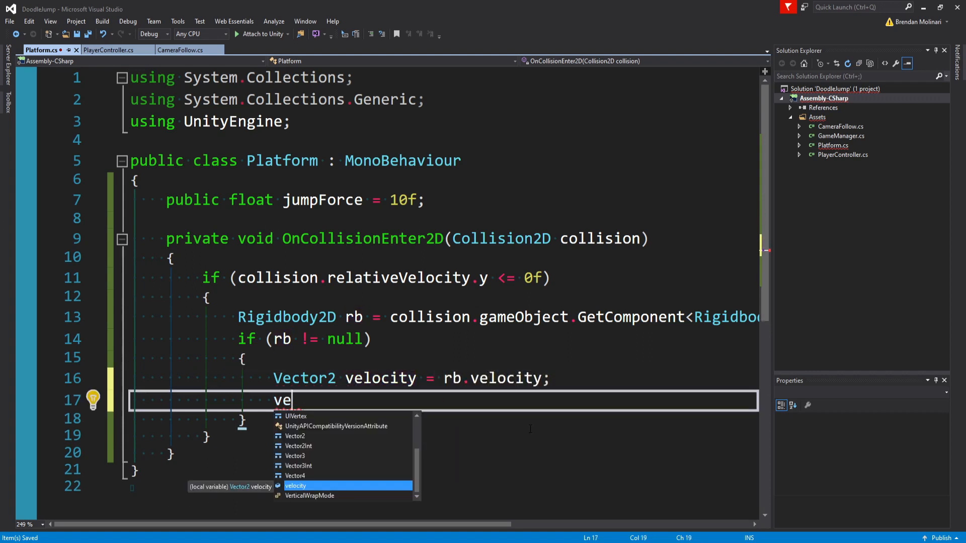
text(locity.y =)
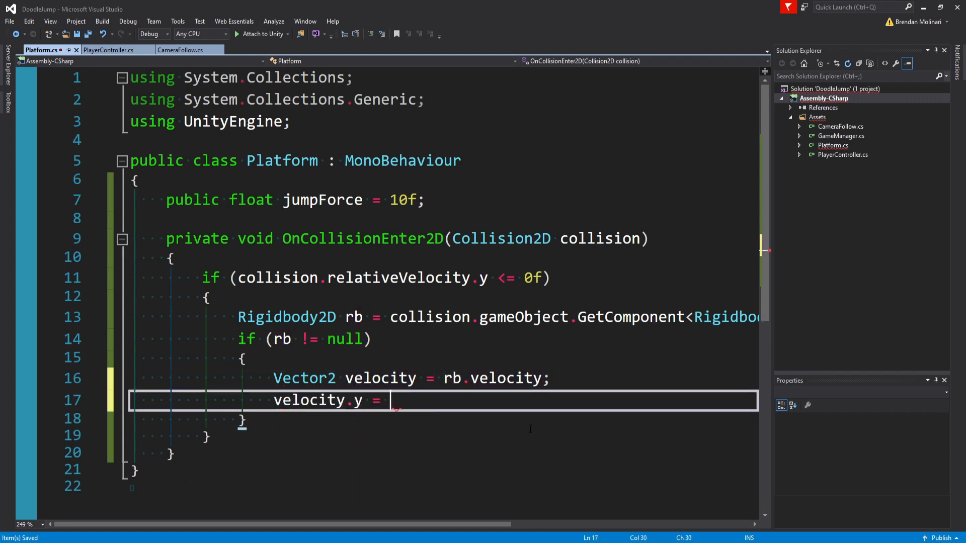
text(jumpForce;)
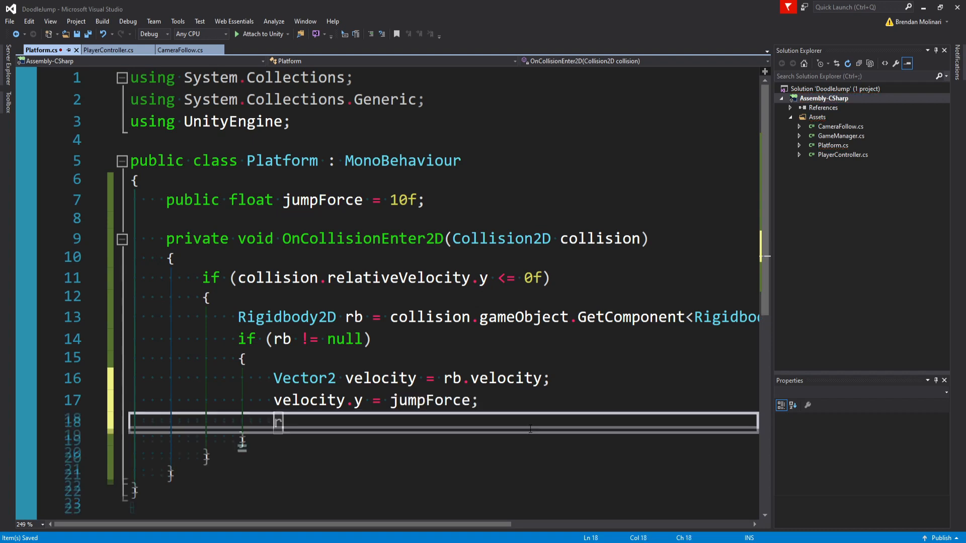
text(rb.velocity)
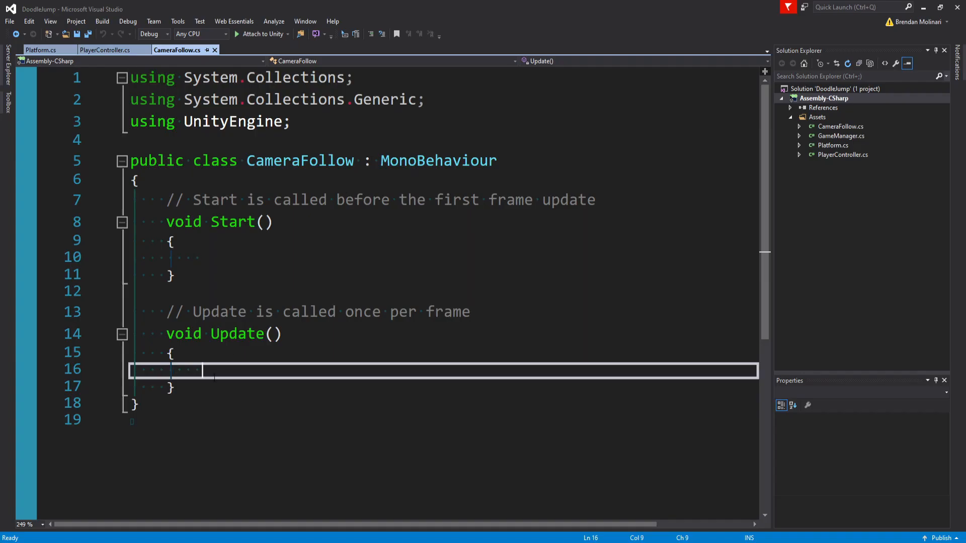
Add a public Transform target and check whether target.position.y exceeds transform.position.y.
text(public transform target;)
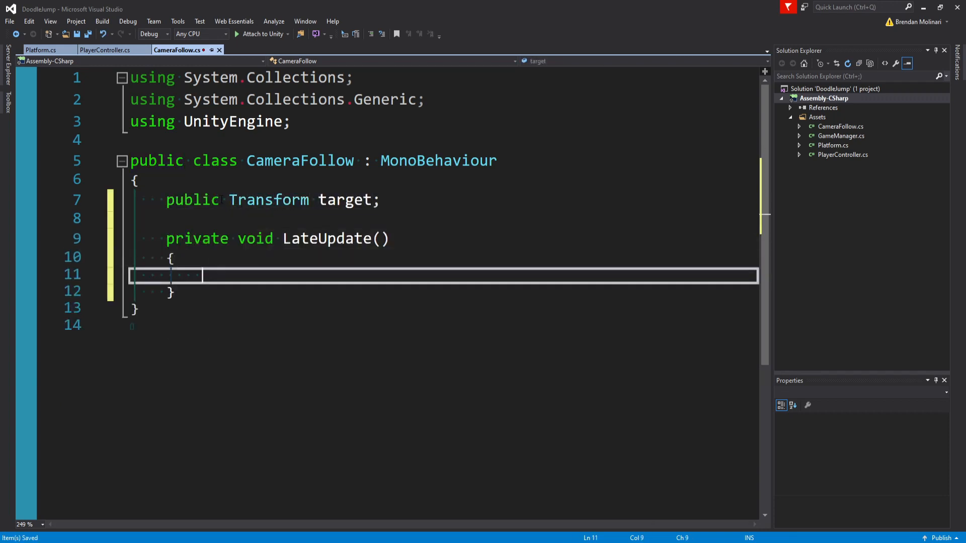
text(if (target.position.)
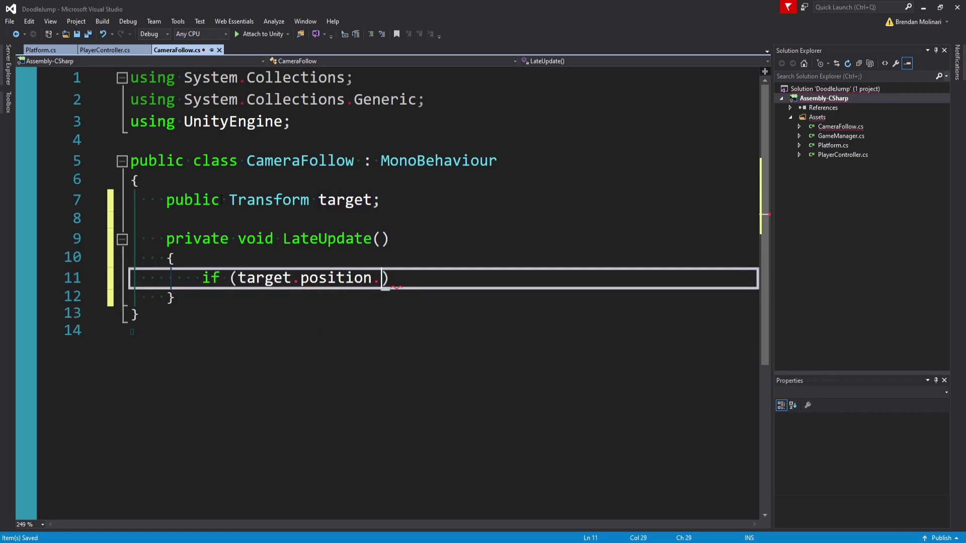
text(y > transform.)
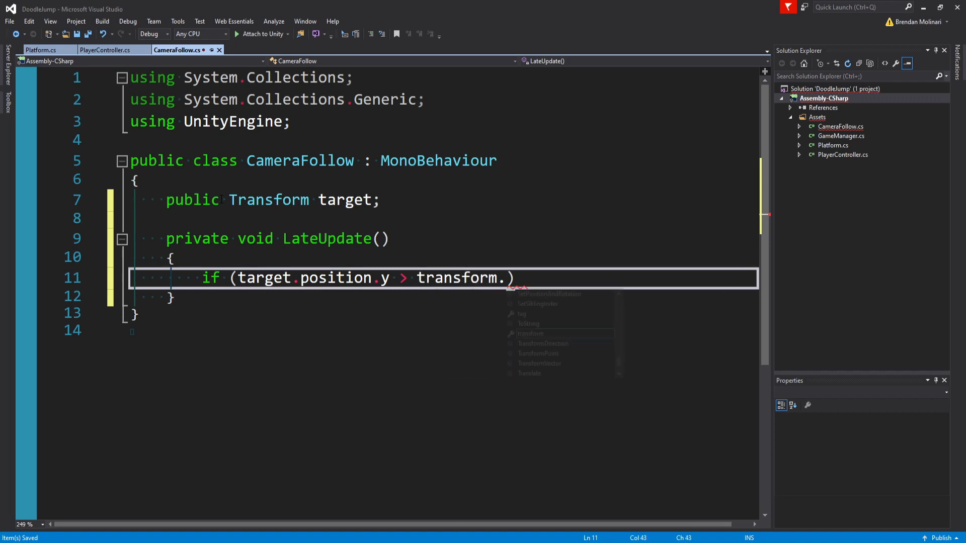
text(position.y))
text(Vector3 newPosition = new)
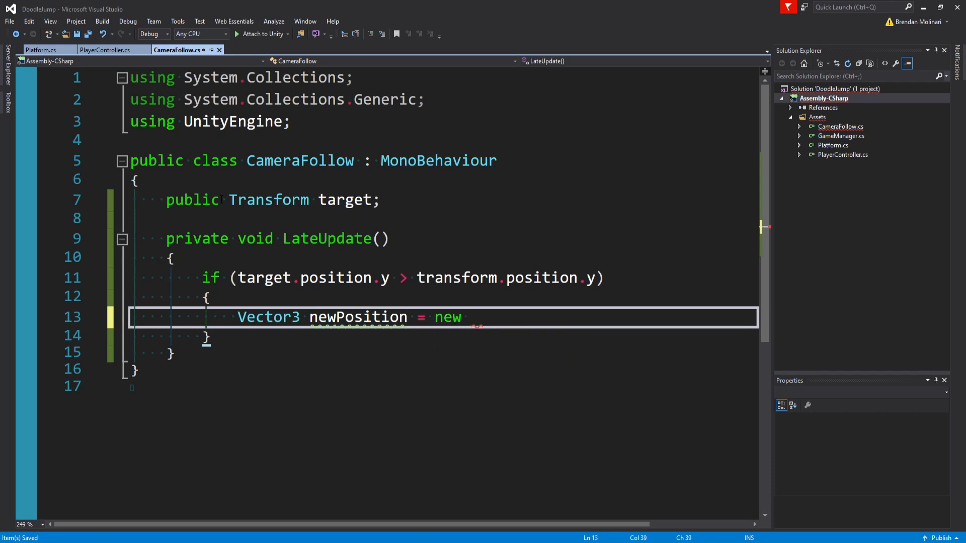
Build a new Vector3 keeping the camera's x, using target.position.y, and assign it to transform.position.
text(Vector3(transform.position.x, target)
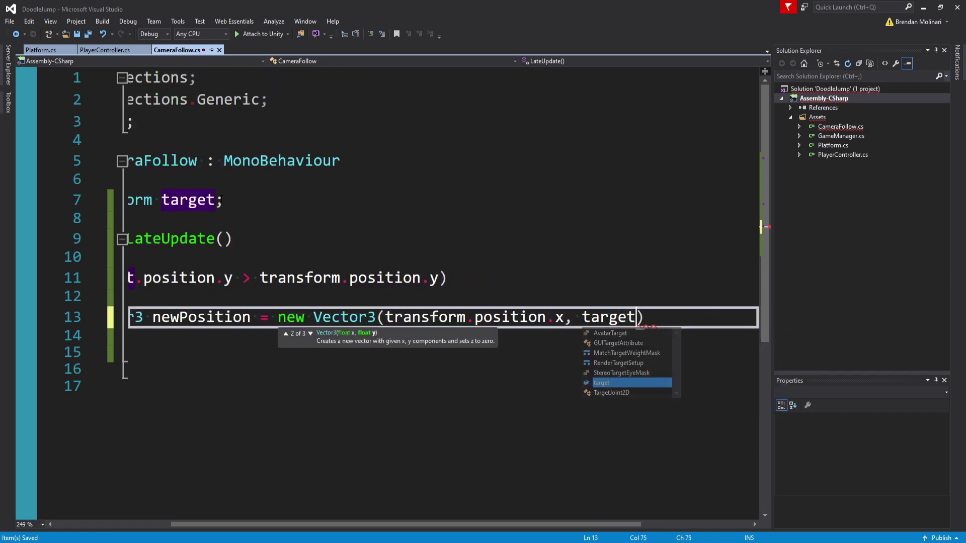
text(.position.y, transform.position.)
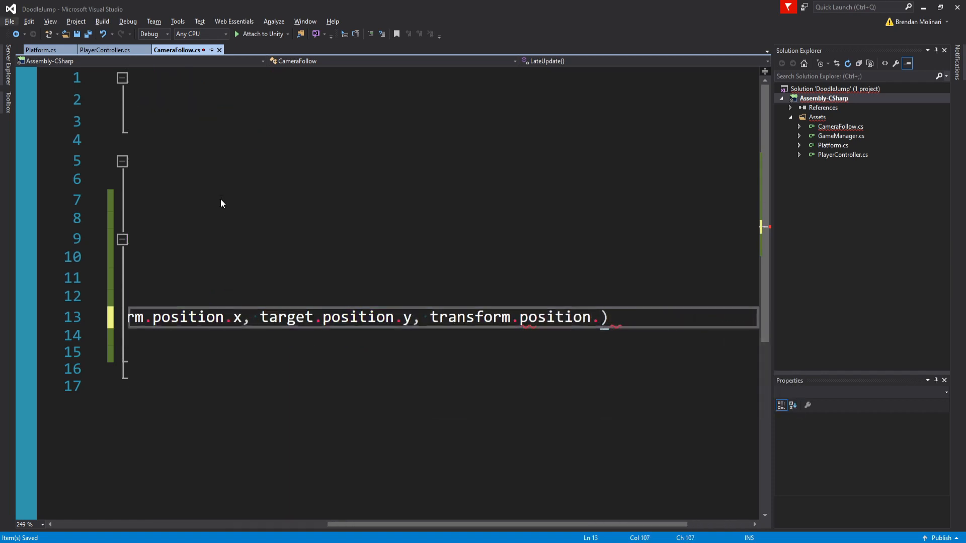
text(transform.po)
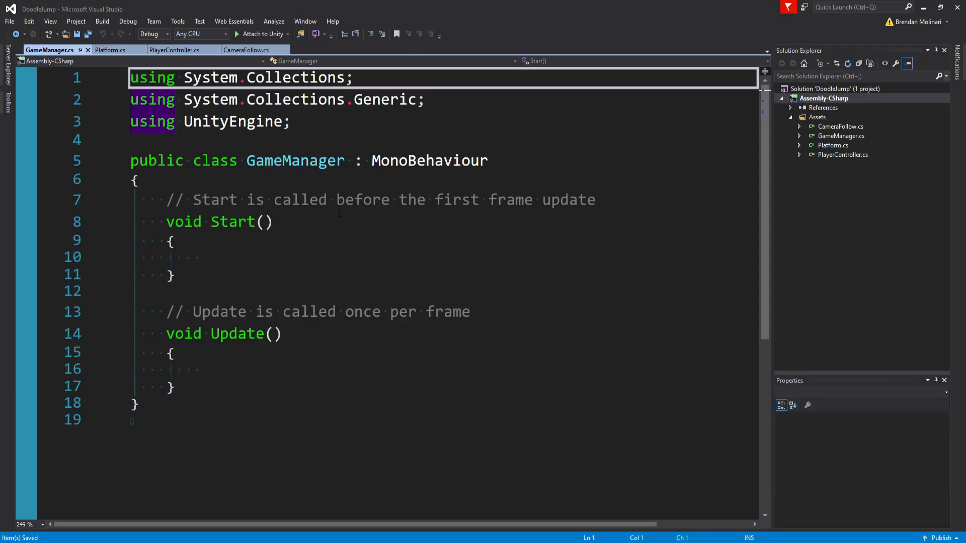
Declare the public platformPrefab GameObject and the platformCount = 300 field in GameManager.
text(public GameObject)
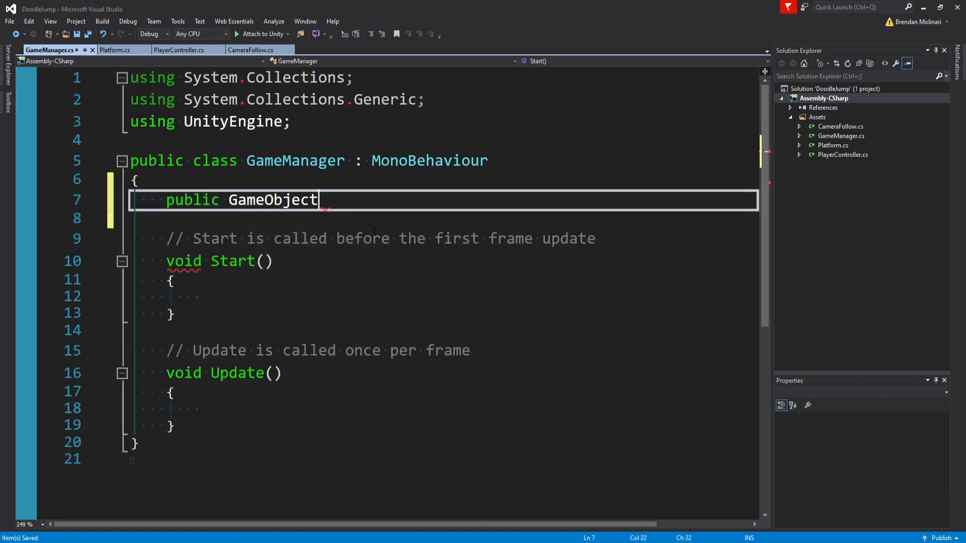
text(platformPrefab;)
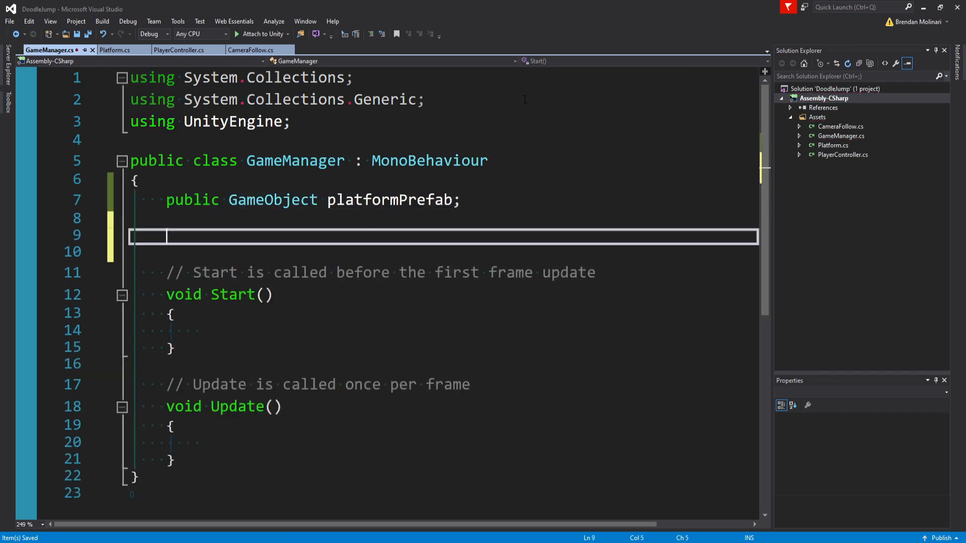
text(public int platformCount;)
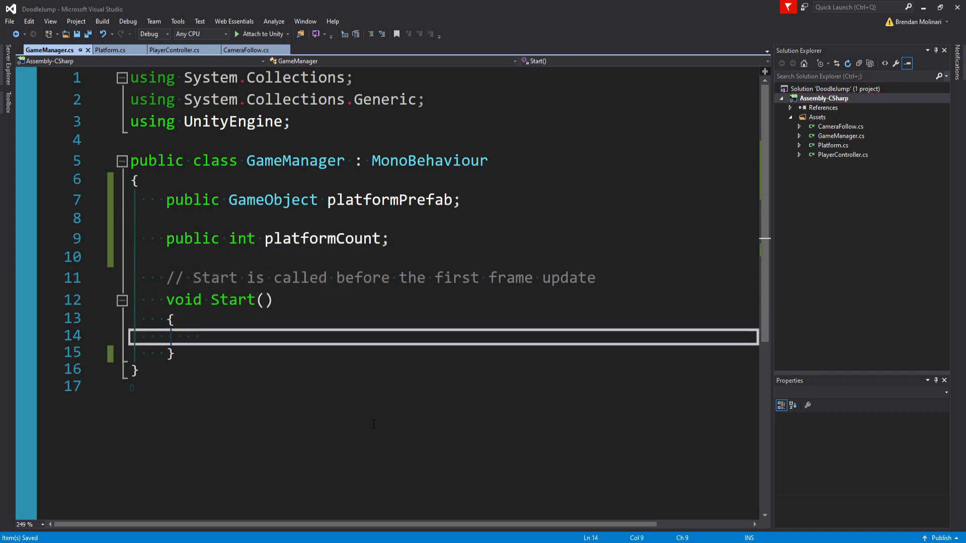
In Start, build spawnPosition with Random.Range(.5f, 2f) height steps and random x, then Instantiate platformPrefab there.
text(Vector3)
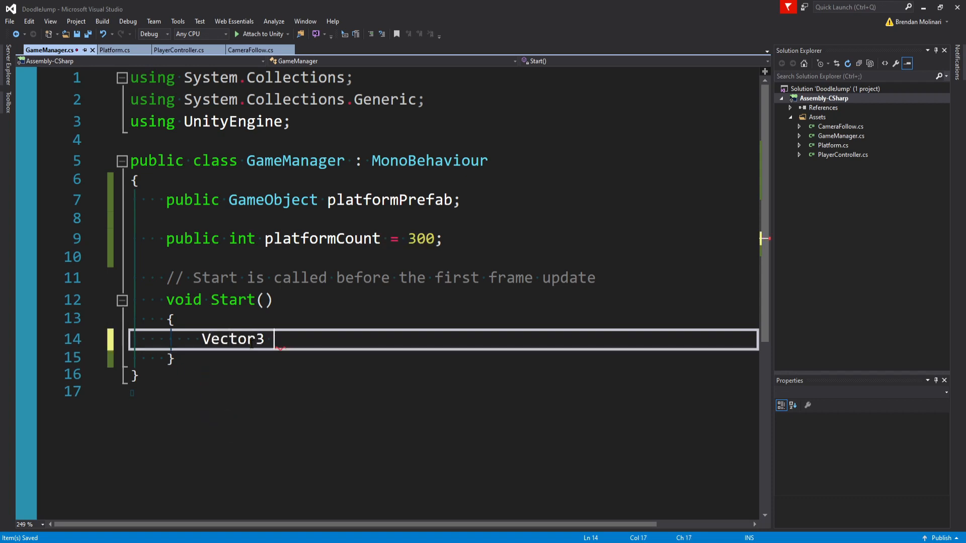
text(spawnPosition = new Vector3();)
text(spawnPosition.y += Random.R)
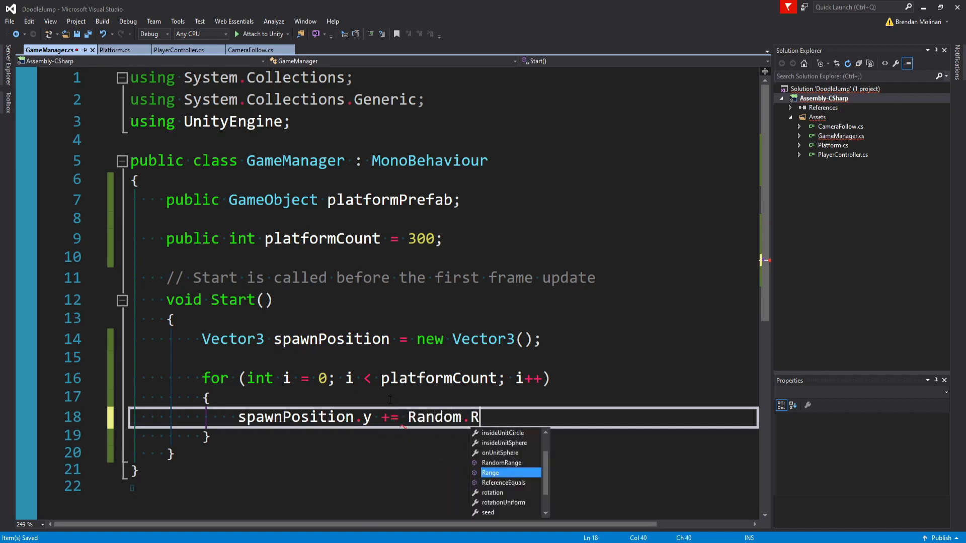
text(ange(.5f, 2f);)
text(spawnPosition.x)
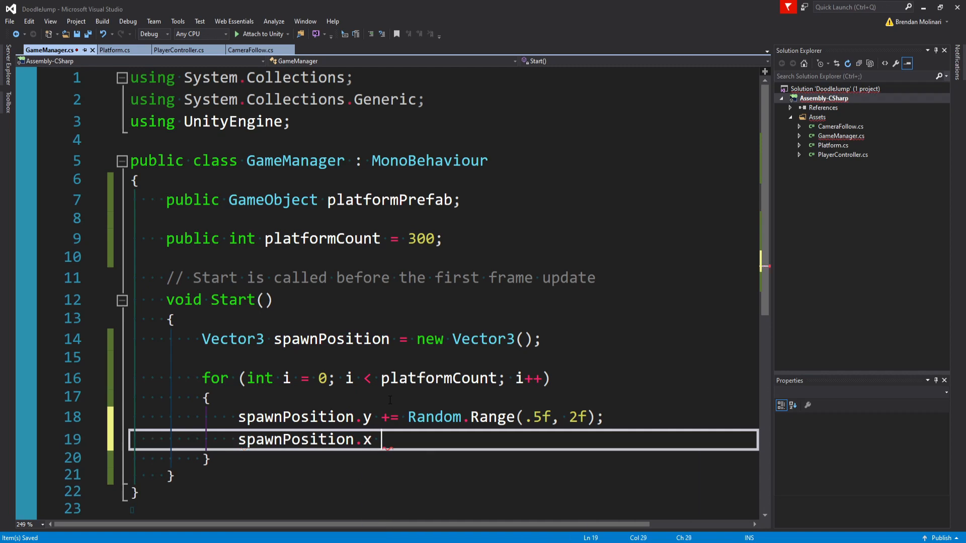
text(= Random.Range(-5f, 5f);)
text(Instan)
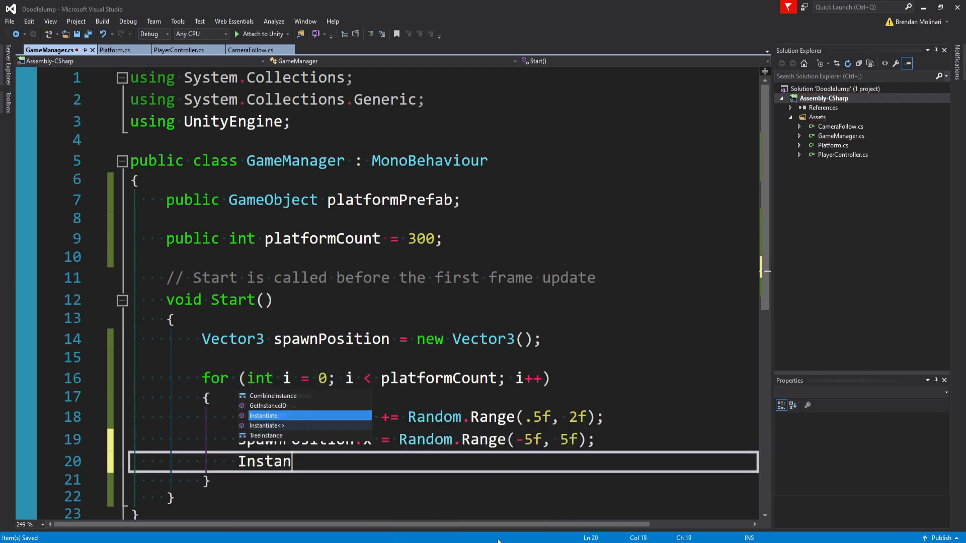
text(tiate(platformPrefab, sp)
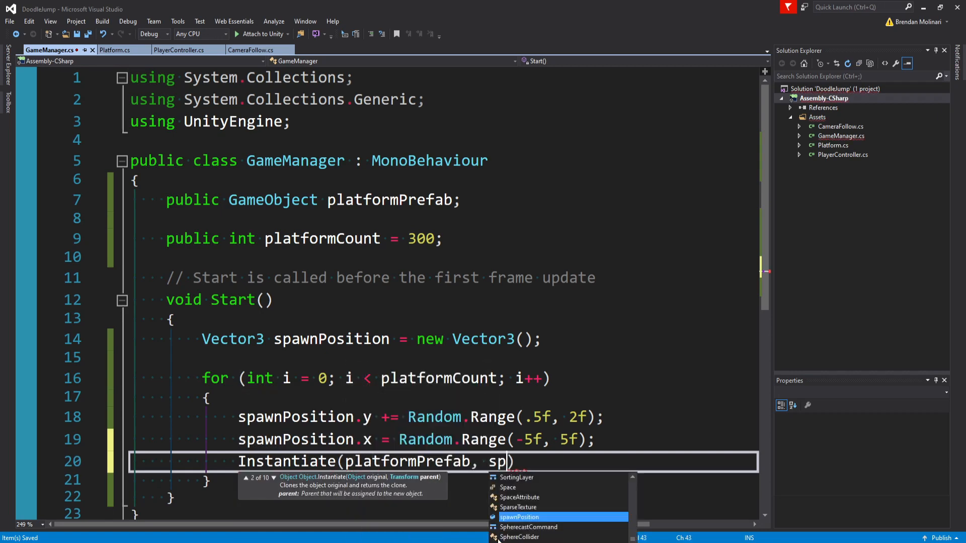